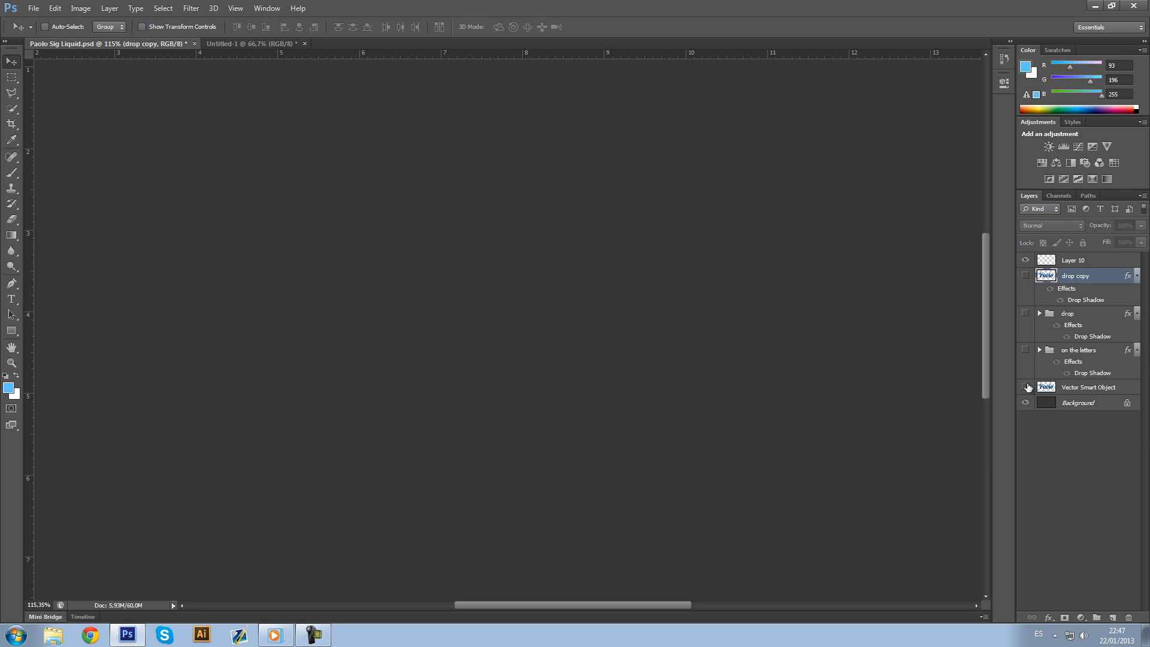
Step: Place the blue Paolo lettering in the Untitled document and add an empty layer above it
left_click(1027, 350)
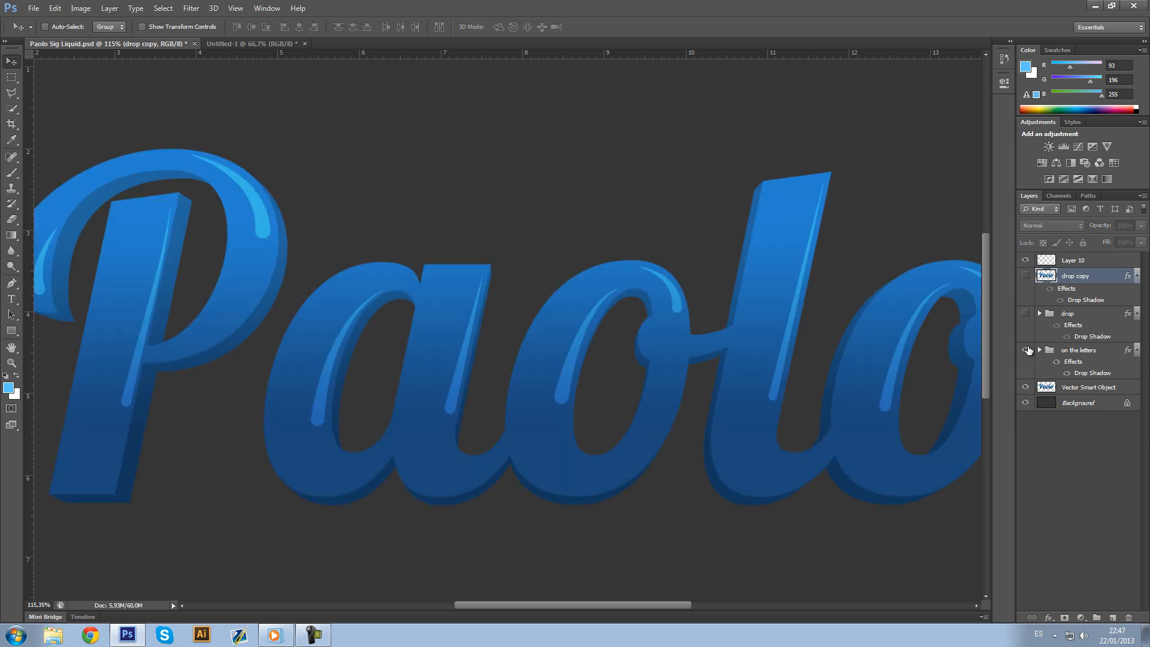
left_click(1027, 350)
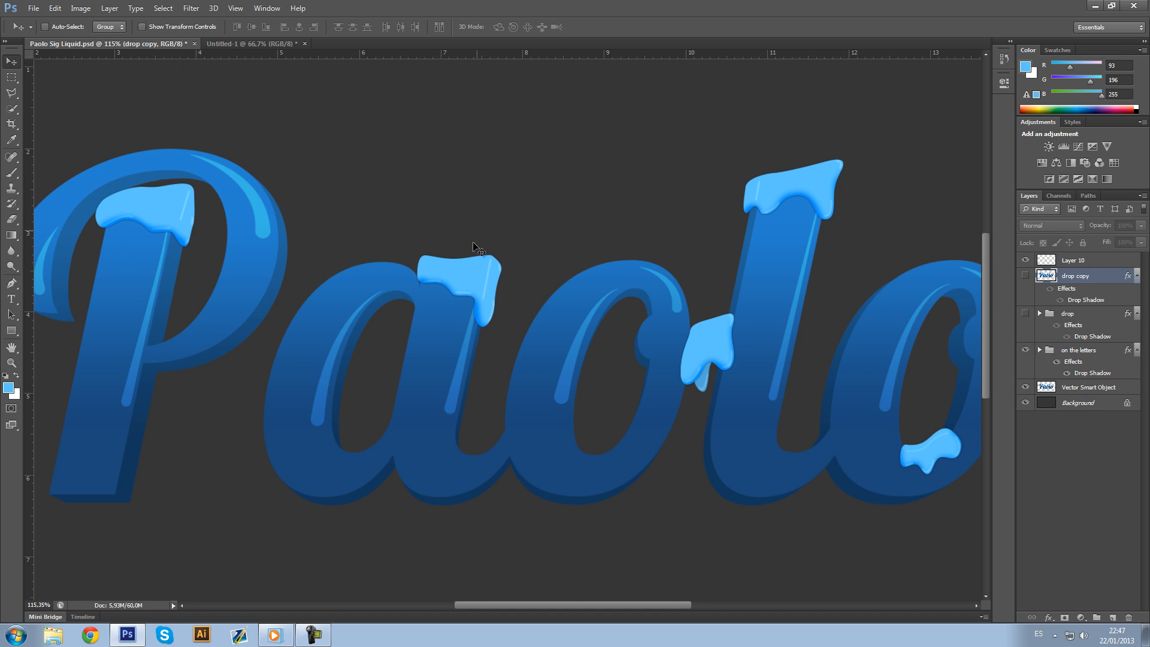
mouse_move(366, 287)
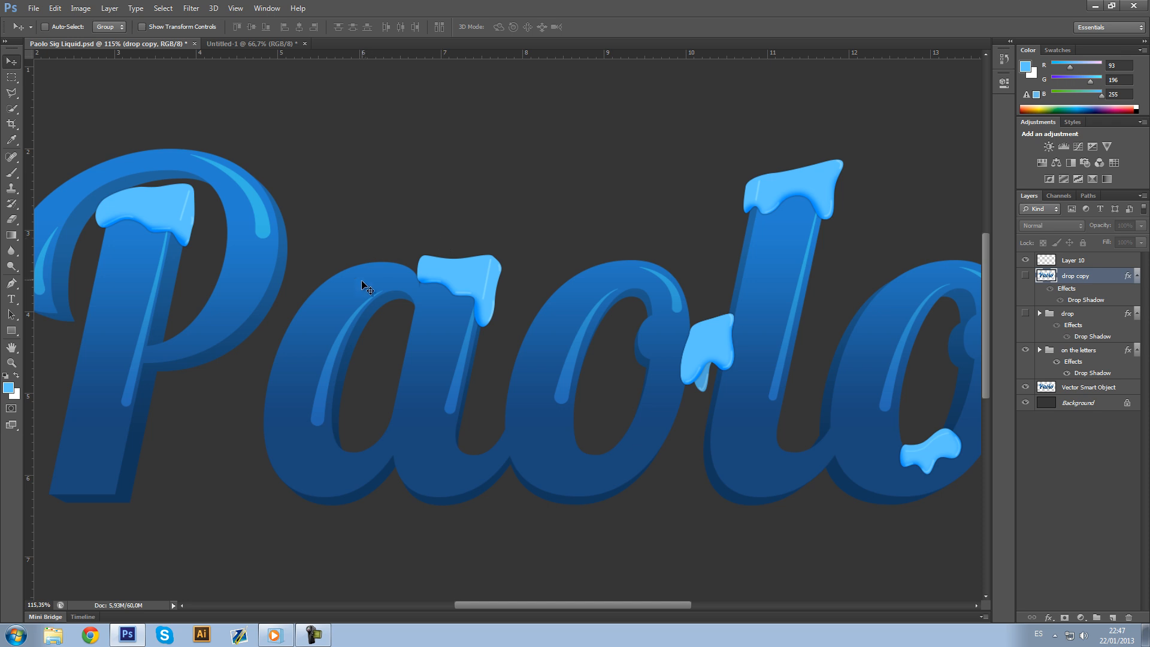
mouse_move(466, 218)
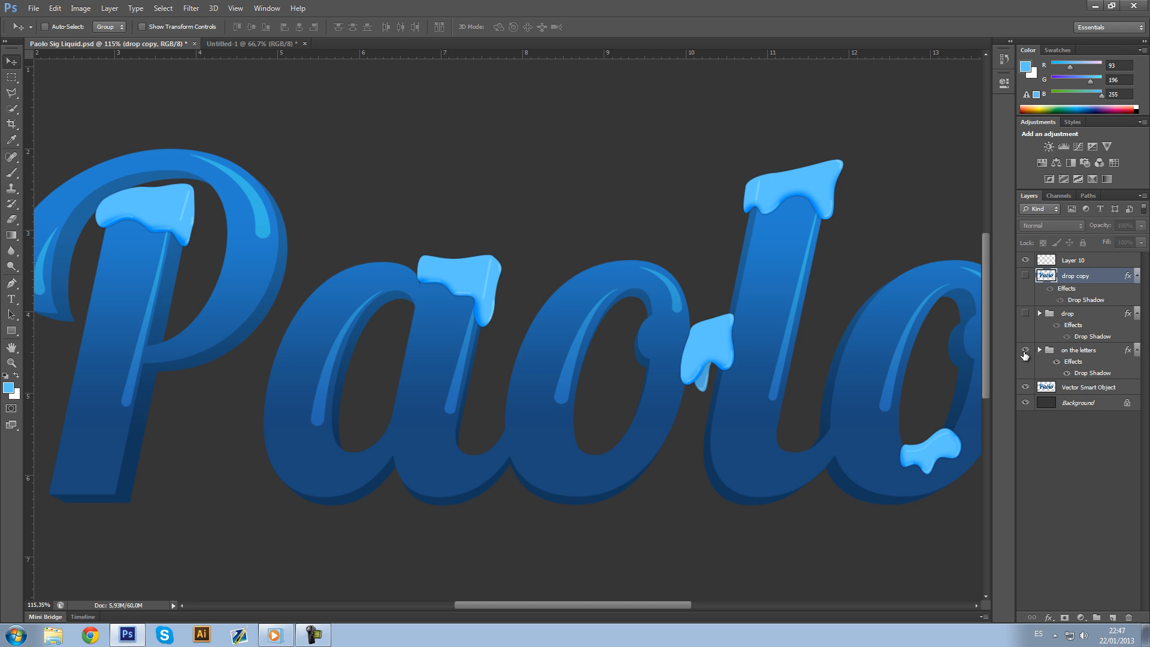
mouse_move(666, 327)
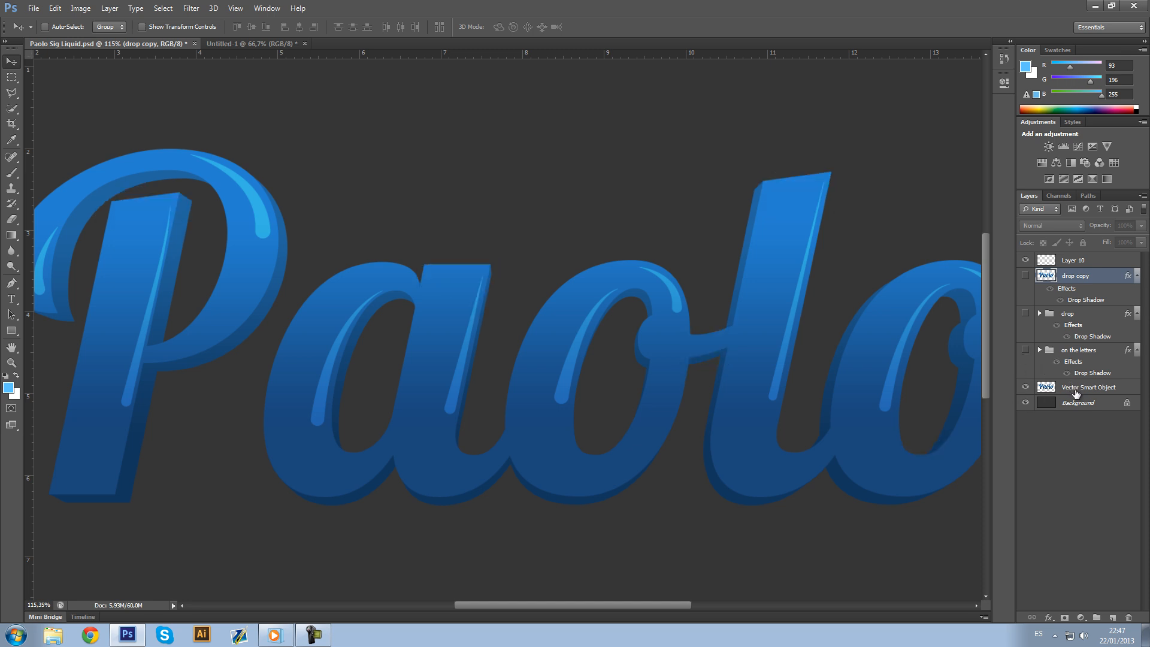
mouse_move(506, 536)
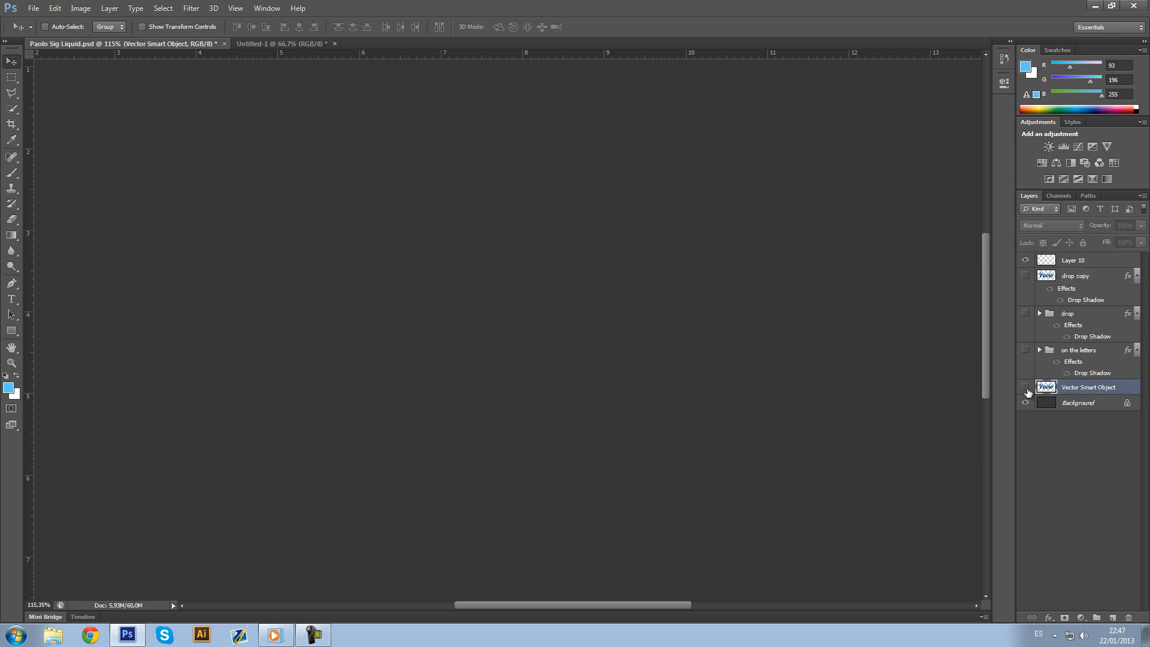
left_click(1027, 387)
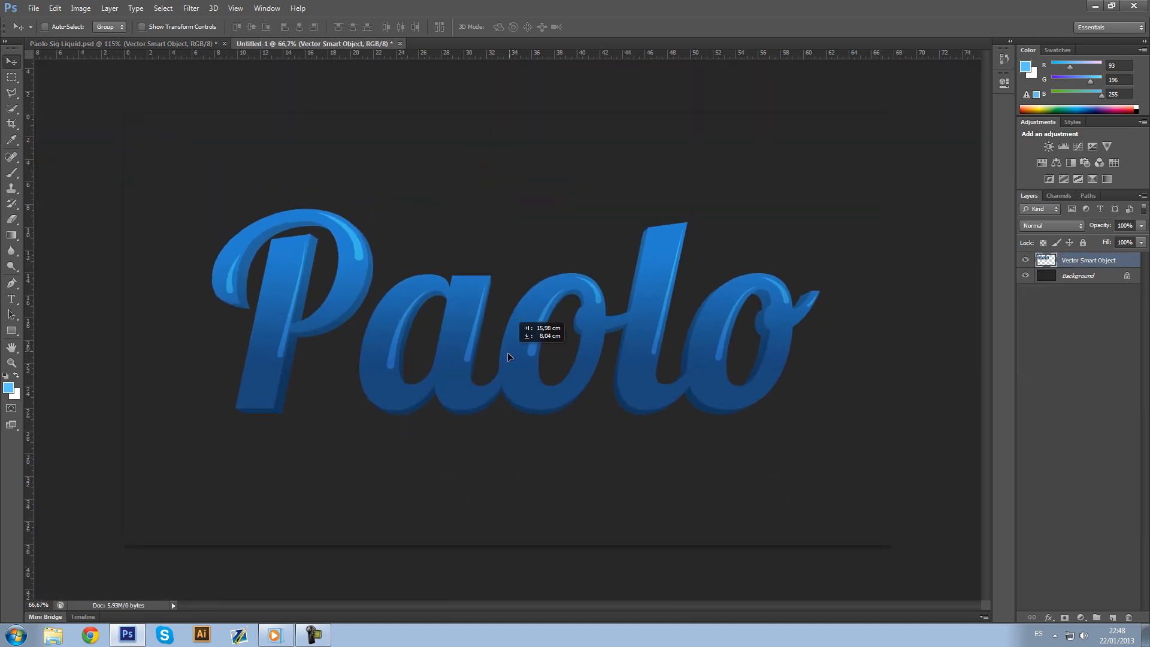
key("ctrl+t")
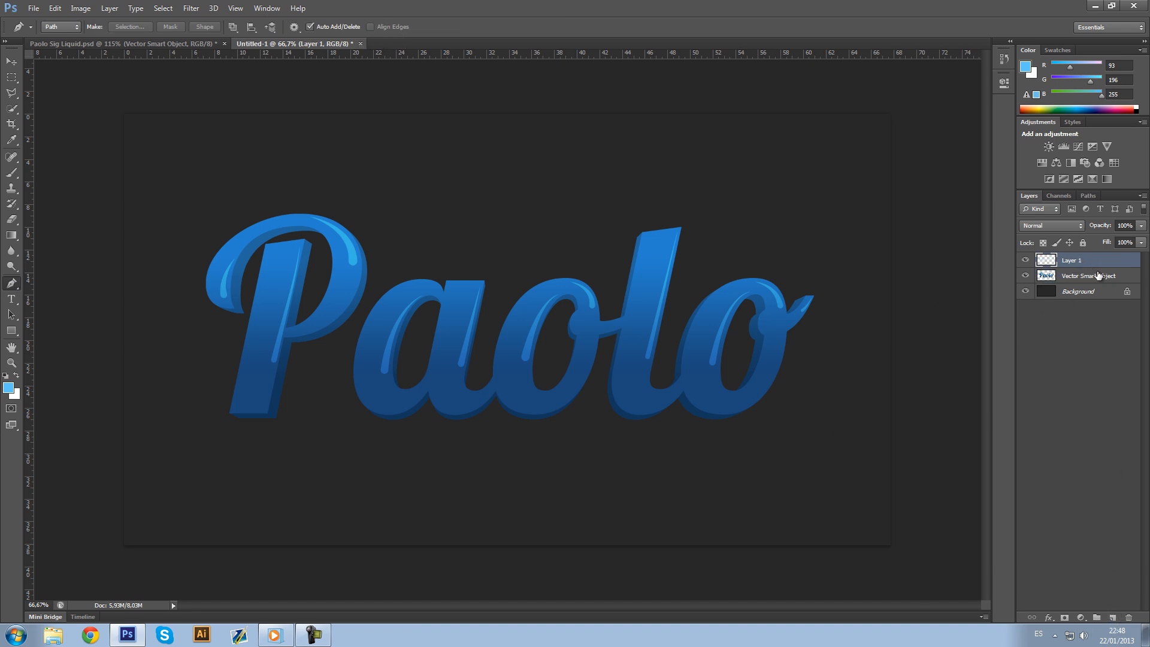
Step: Name the layer 'fill' and trace the drip outline over the l's top and right side
double_click(1076, 260)
type("fill")
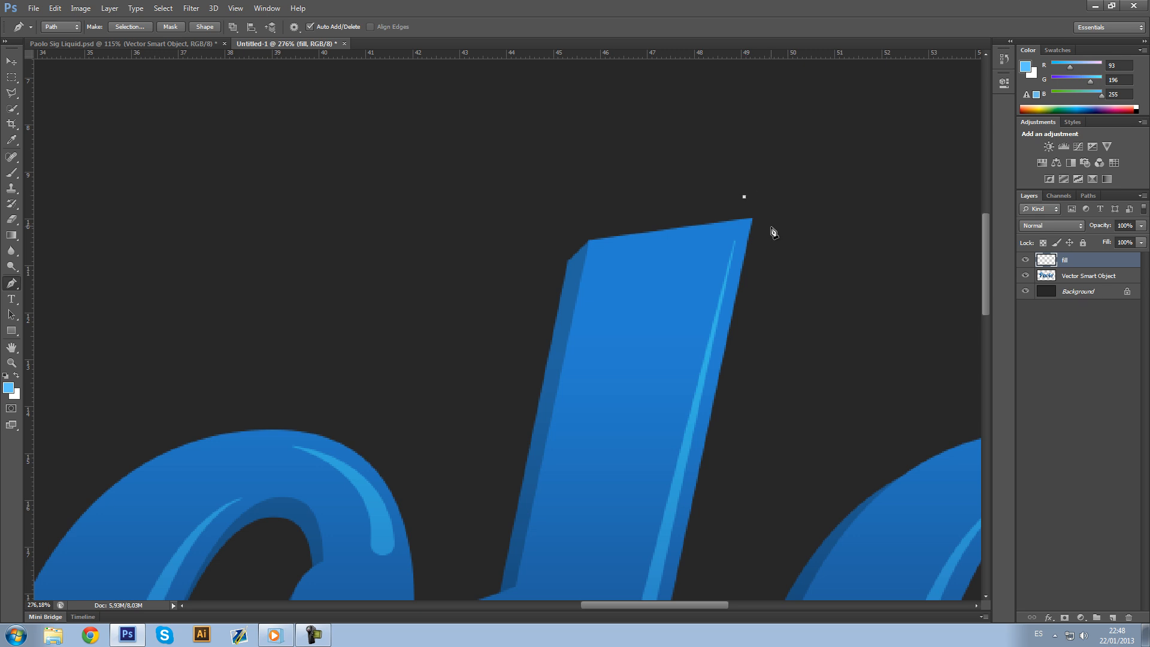
left_click_drag(744, 197, 753, 281)
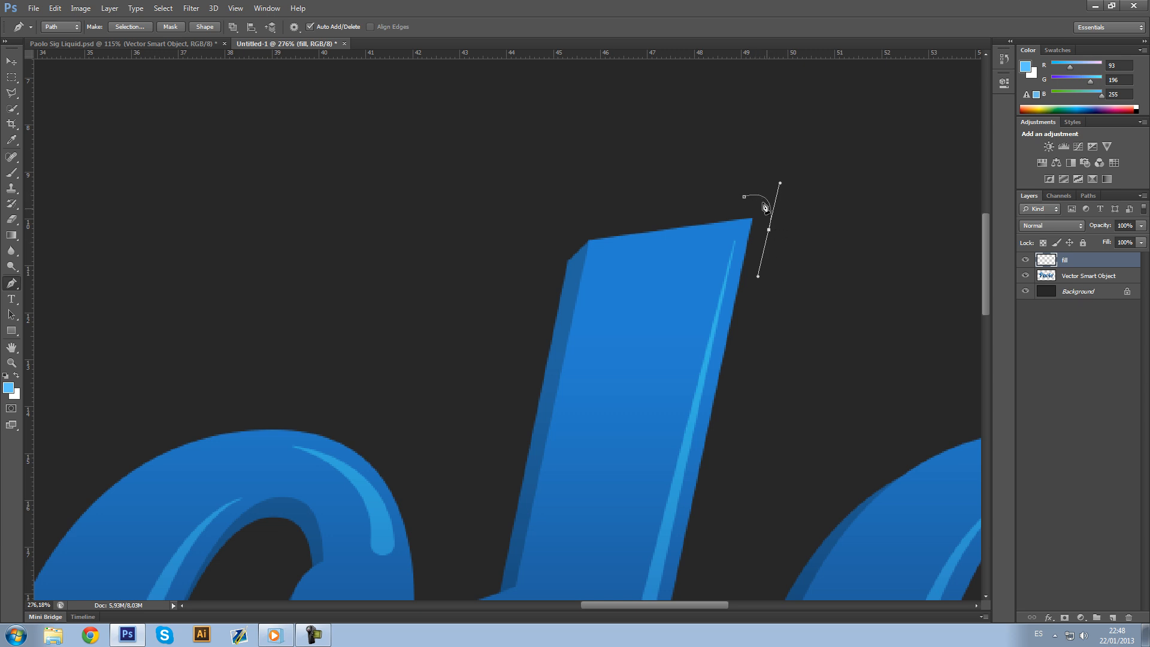
left_click_drag(763, 204, 756, 316)
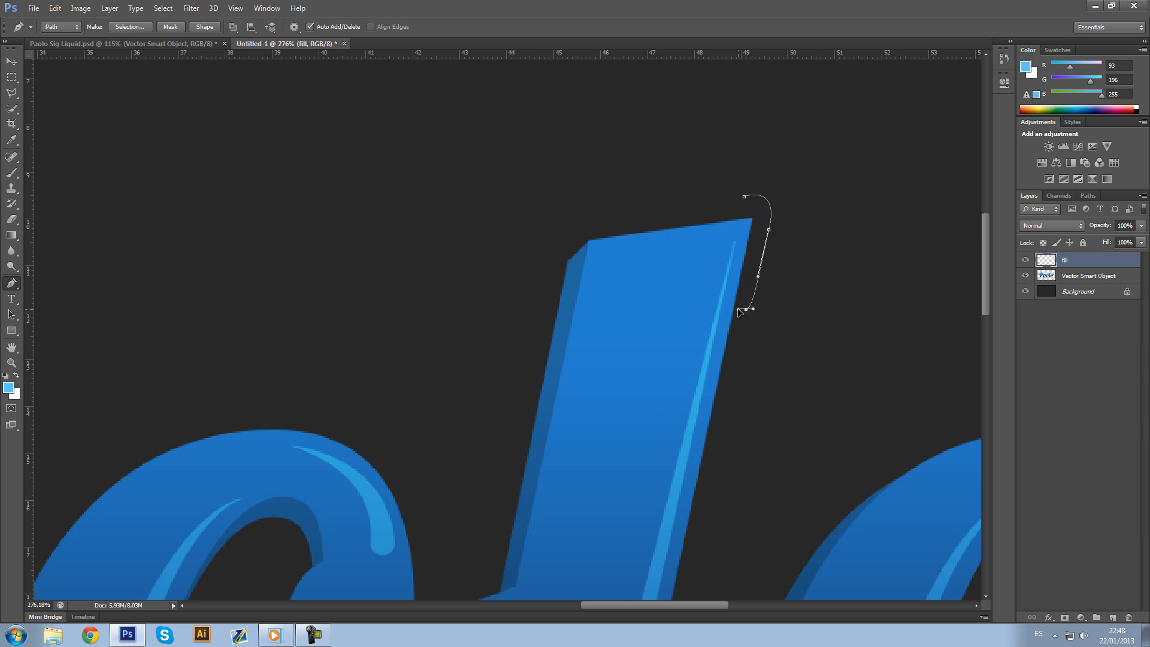
left_click_drag(750, 309, 708, 299)
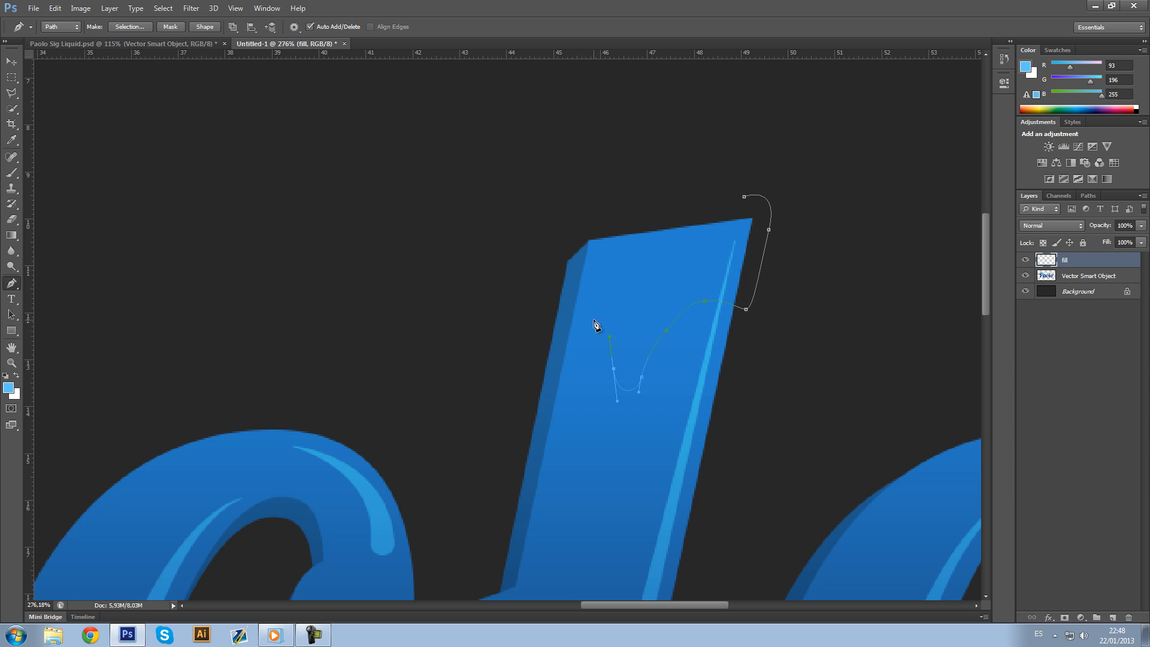
left_click_drag(609, 338, 564, 306)
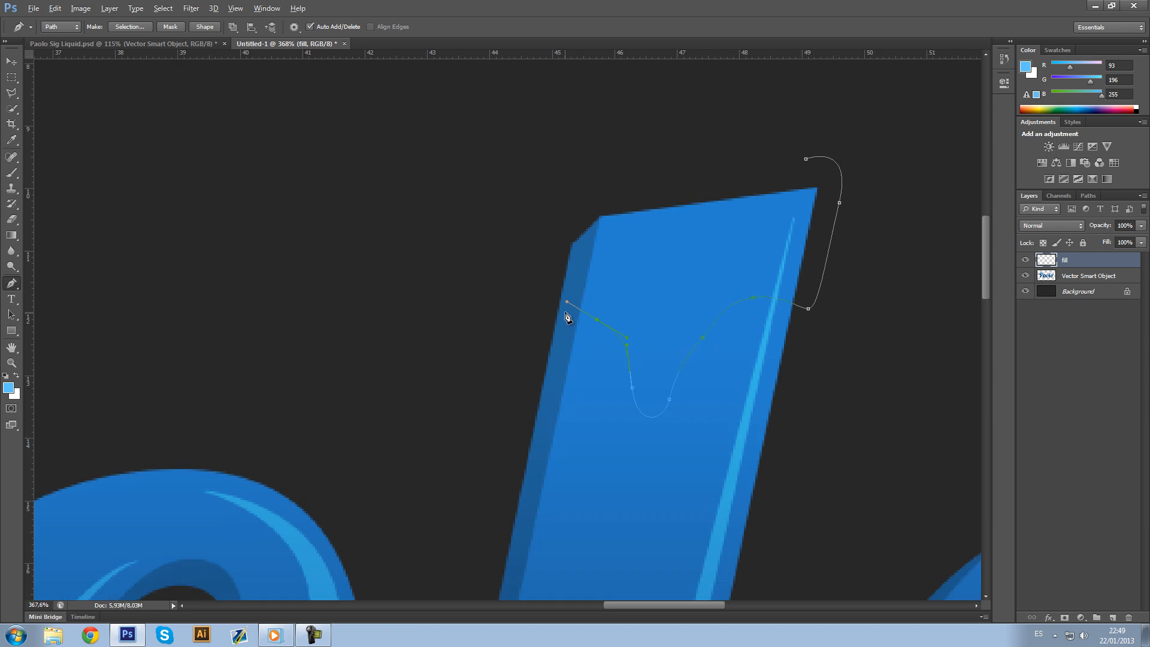
mouse_move(587, 252)
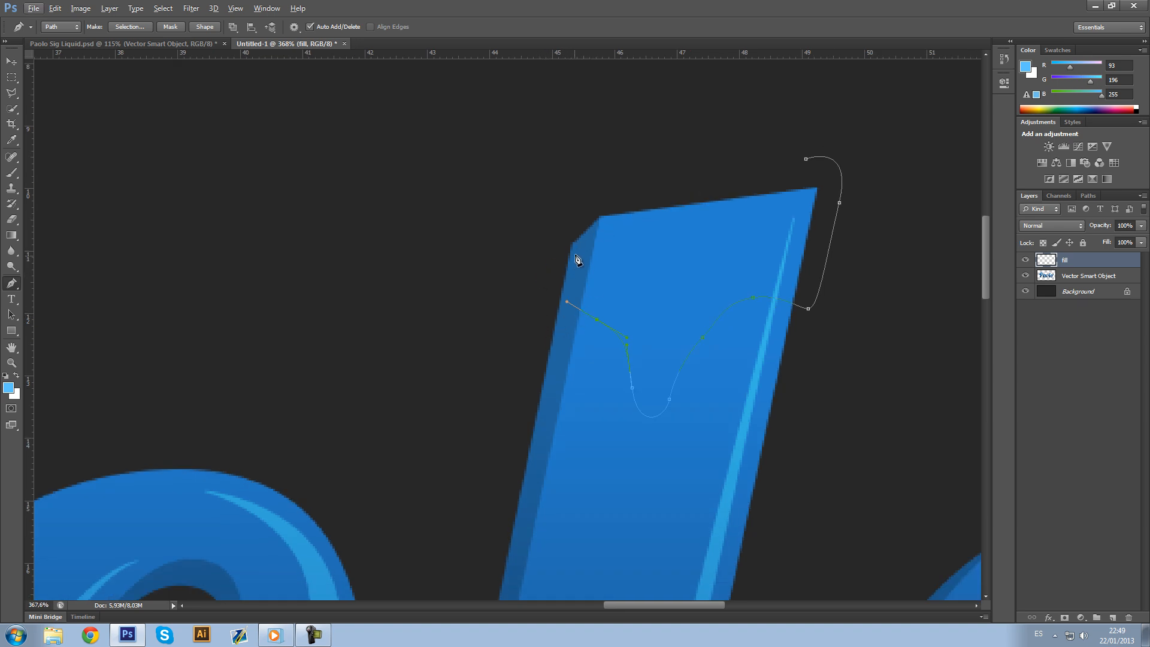
mouse_move(541, 218)
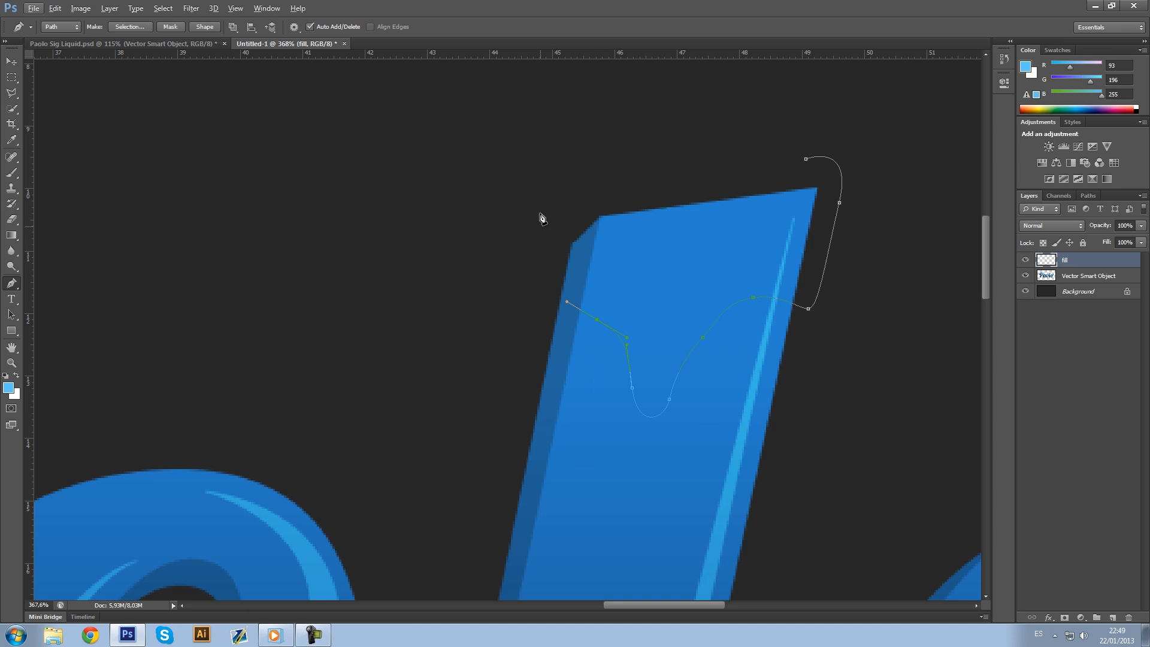
mouse_move(591, 236)
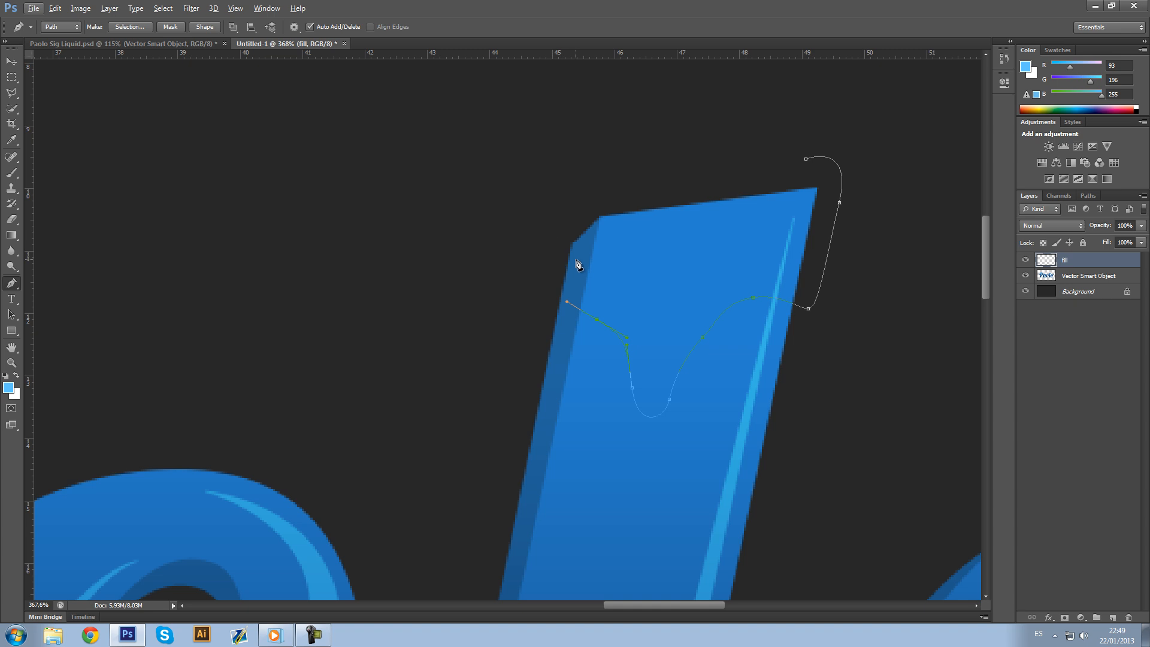
mouse_move(550, 315)
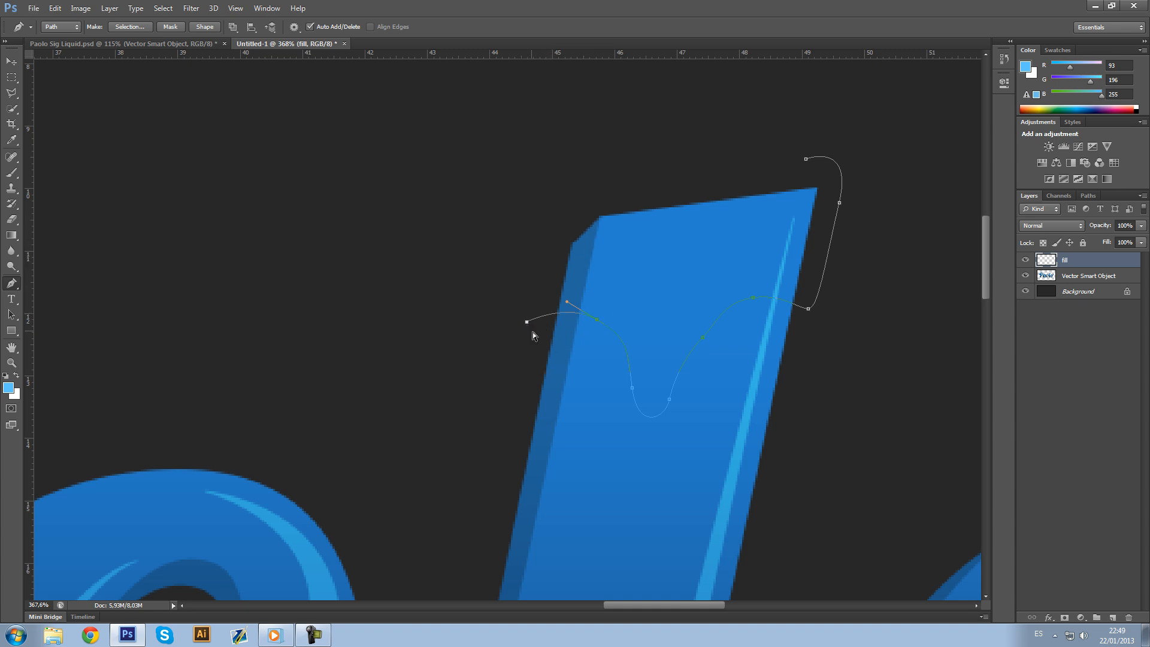
Step: Continue the drip path past the l's left edge, up its left side and over the top
left_click_drag(527, 321, 557, 293)
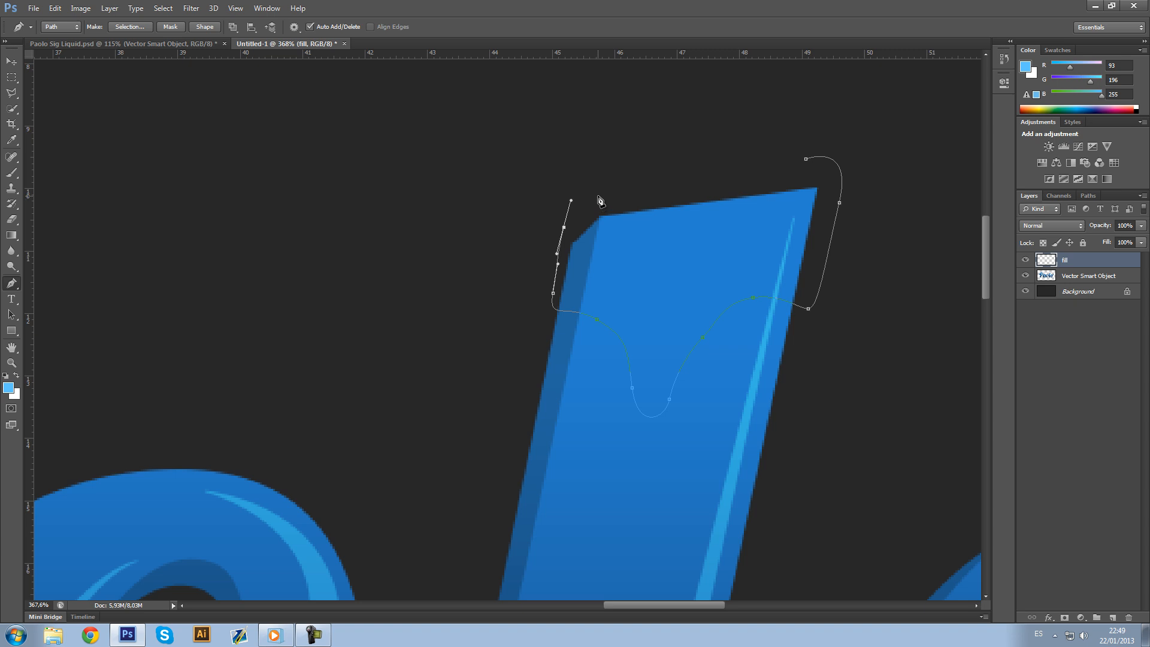
mouse_move(600, 195)
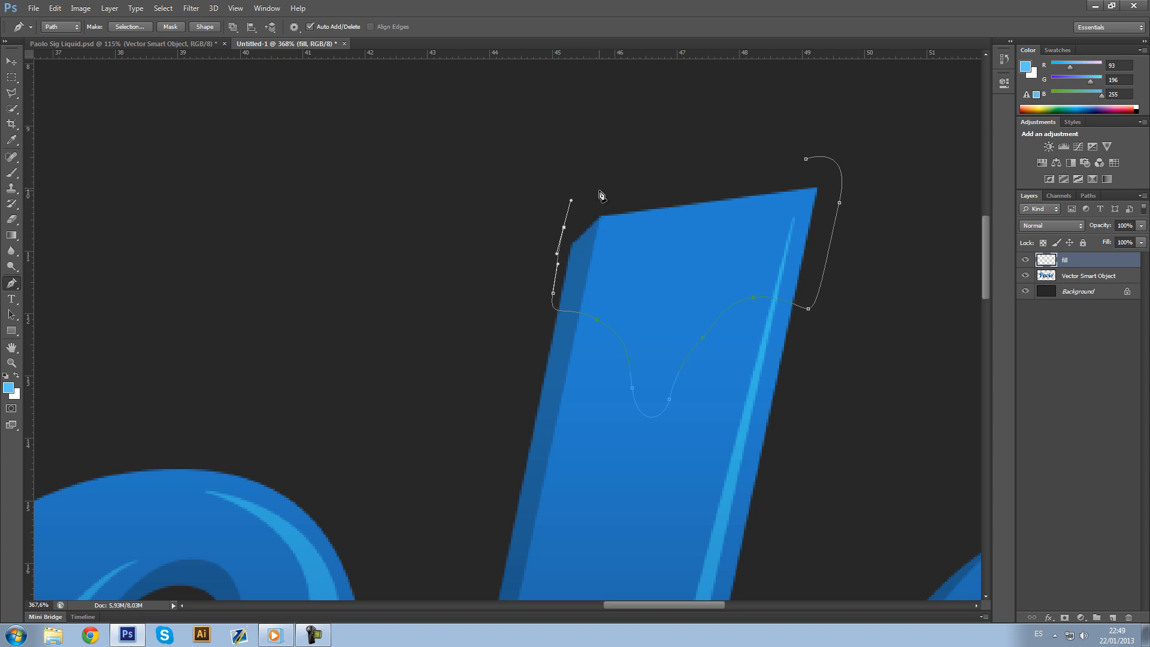
left_click_drag(572, 200, 623, 182)
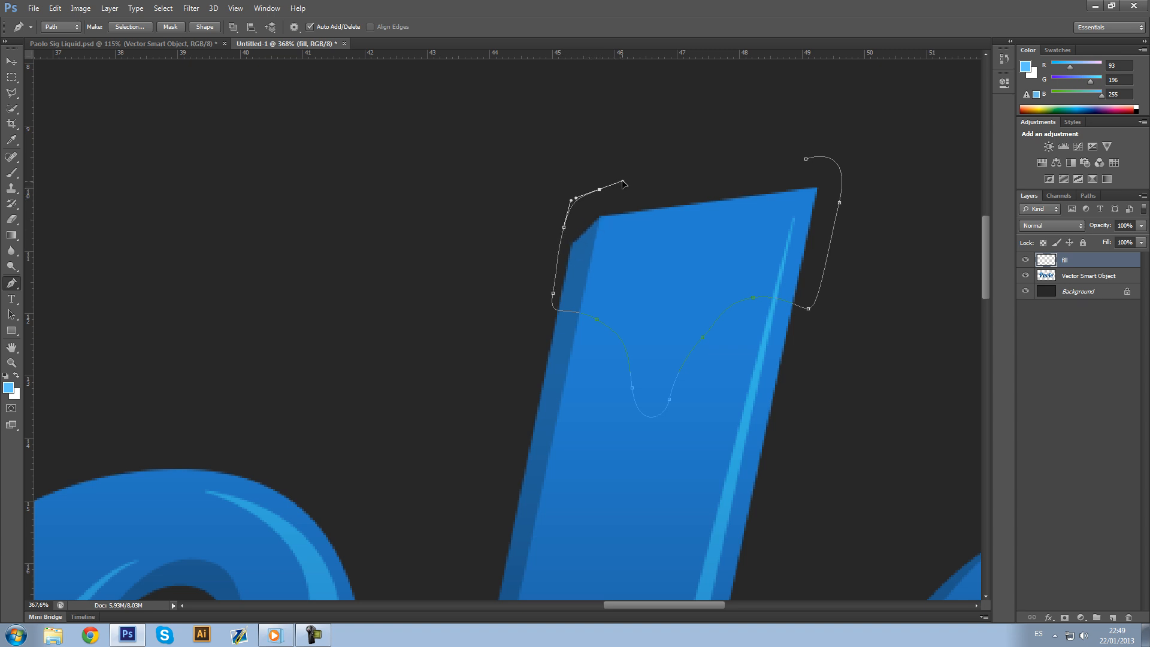
left_click_drag(623, 183, 598, 204)
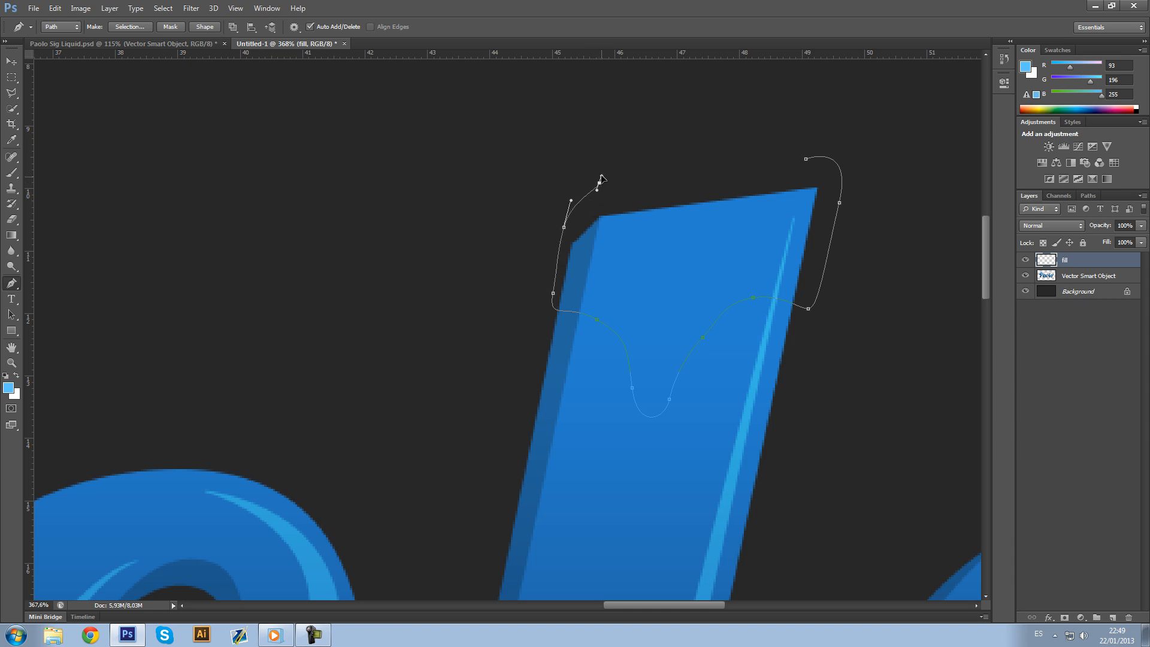
left_click_drag(601, 184, 620, 178)
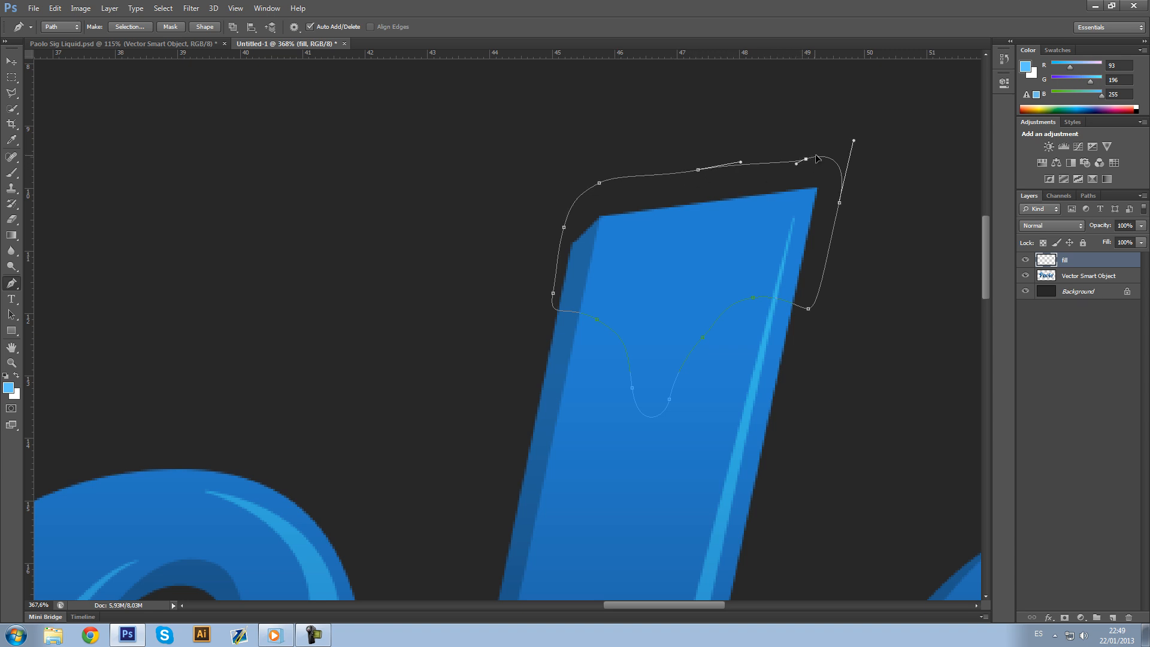
Step: Fill the drip path with light blue #5dc6ff so the l wears a melting cap
right_click(816, 159)
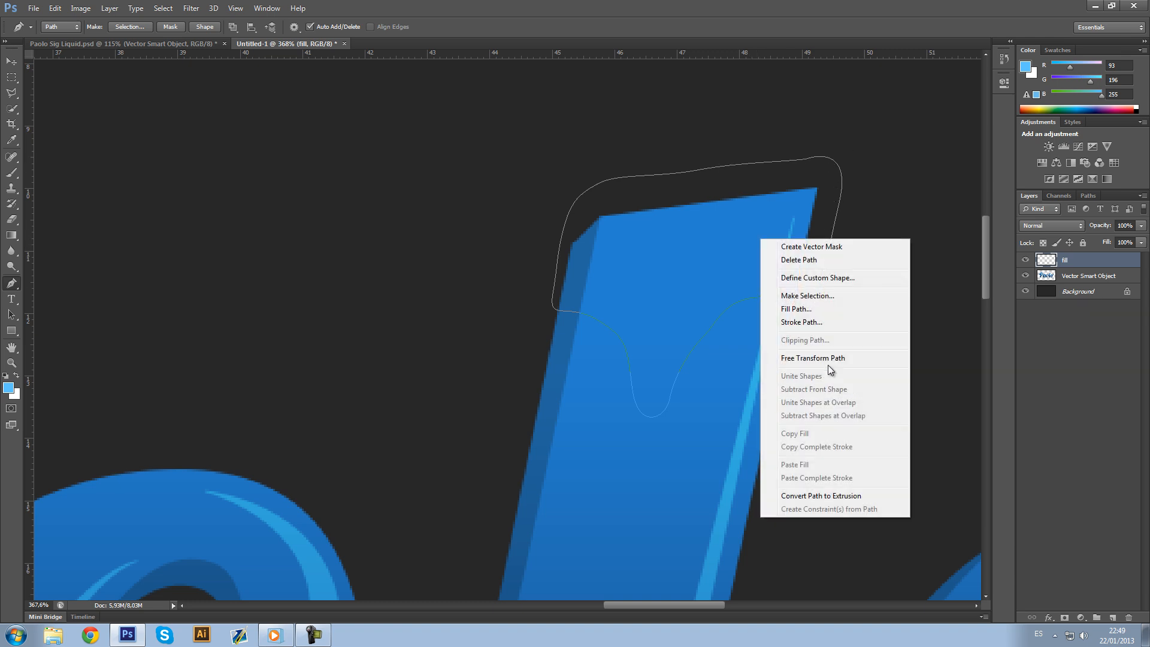
left_click(795, 309)
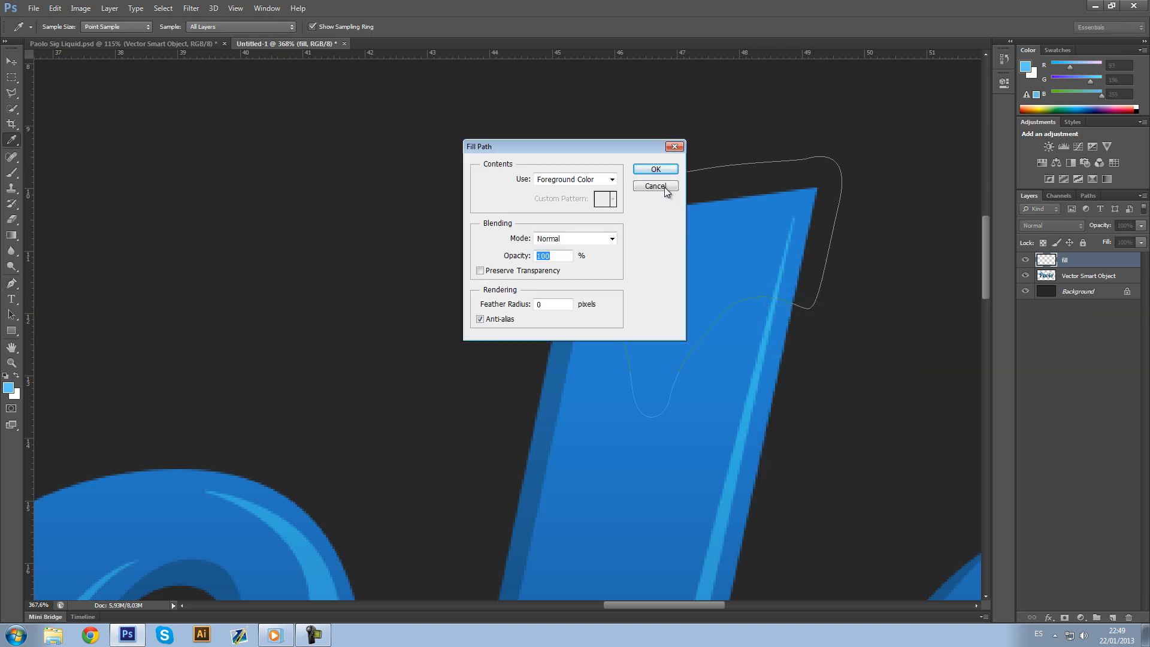
left_click(655, 169)
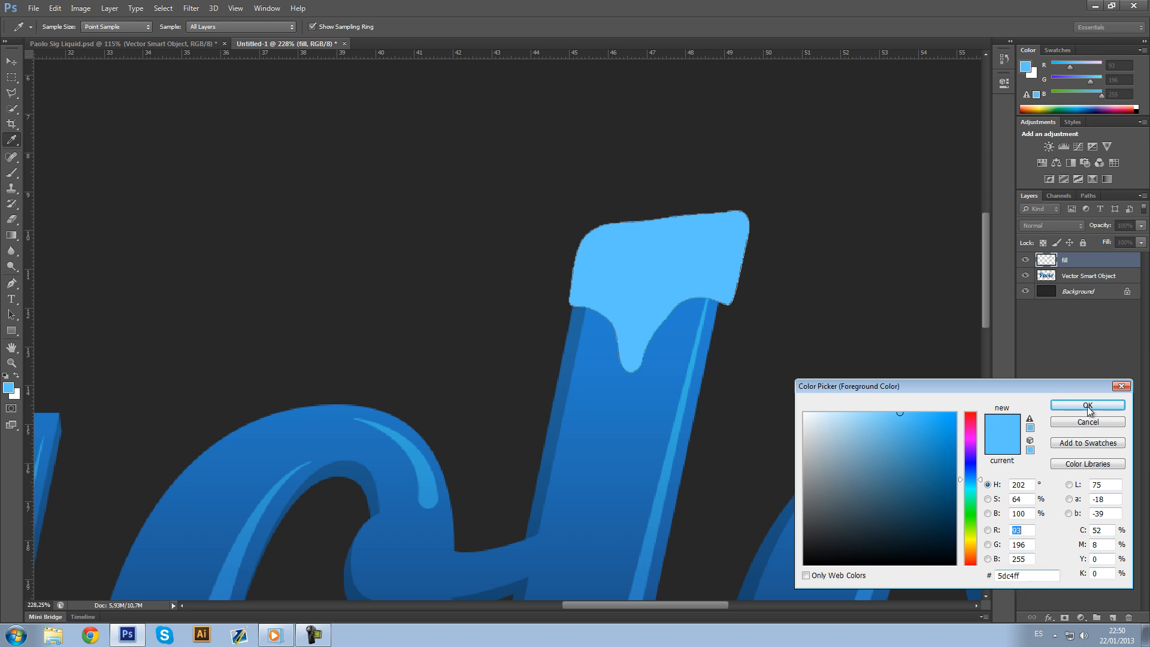
left_click(1087, 406)
type("shad")
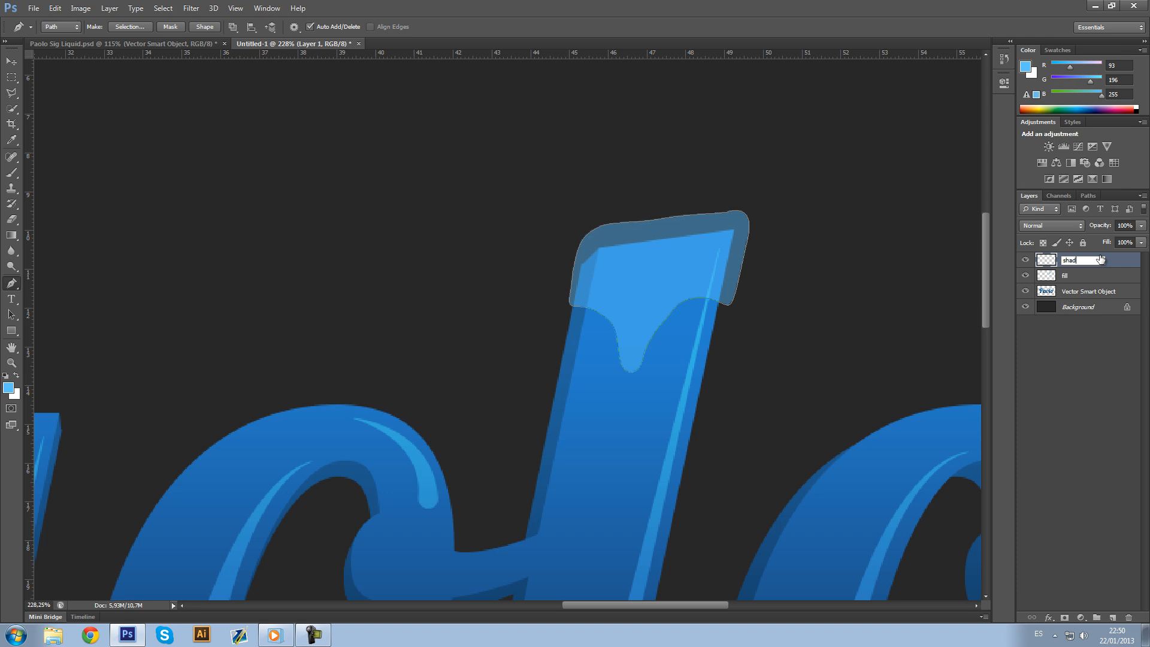
Step: Name the layer 'reflections 1' and stroke a 1 px soft white path along the cap's left edge
type("reflections 1")
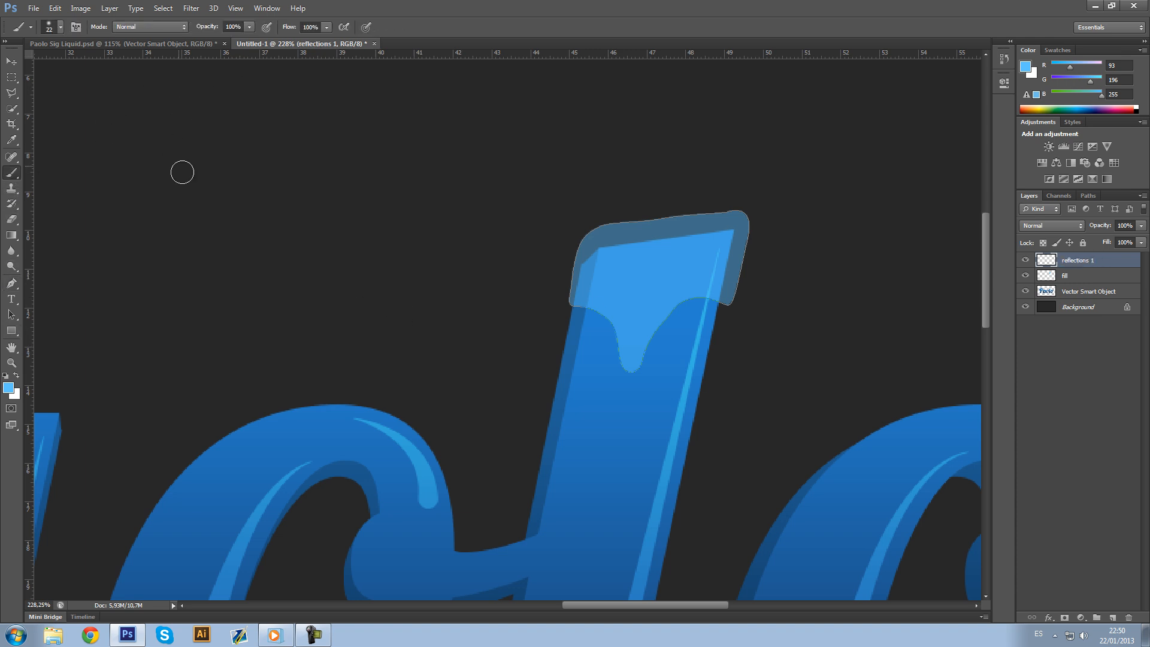
left_click(58, 27)
type("1")
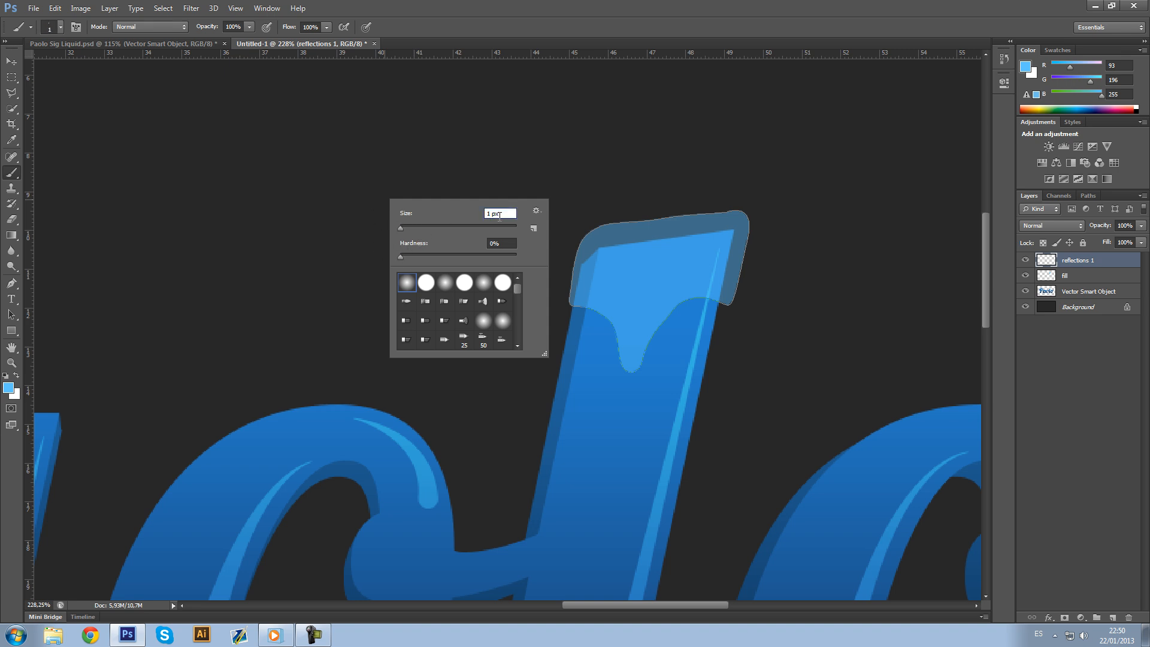
left_click(570, 168)
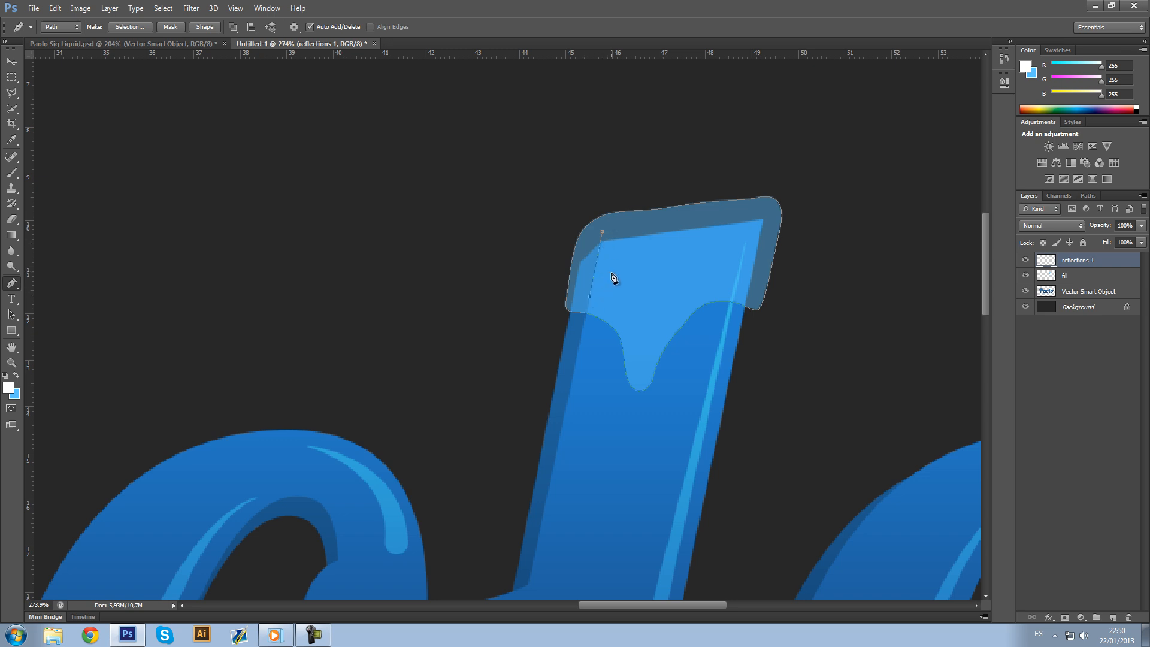
right_click(612, 279)
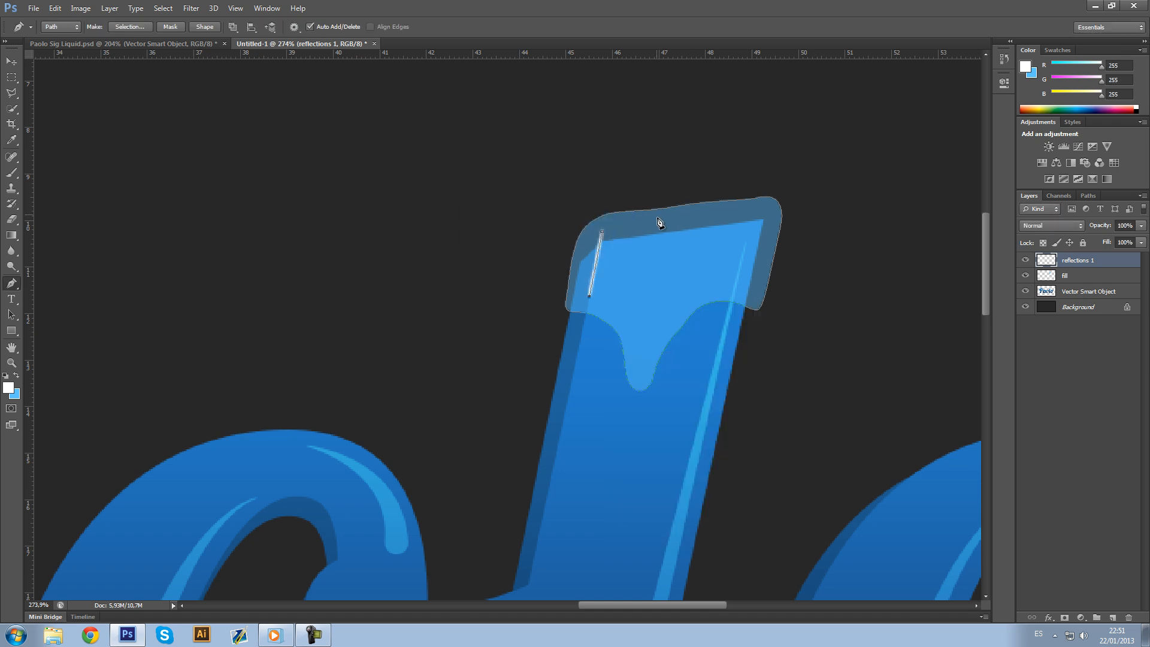
left_click(11, 61)
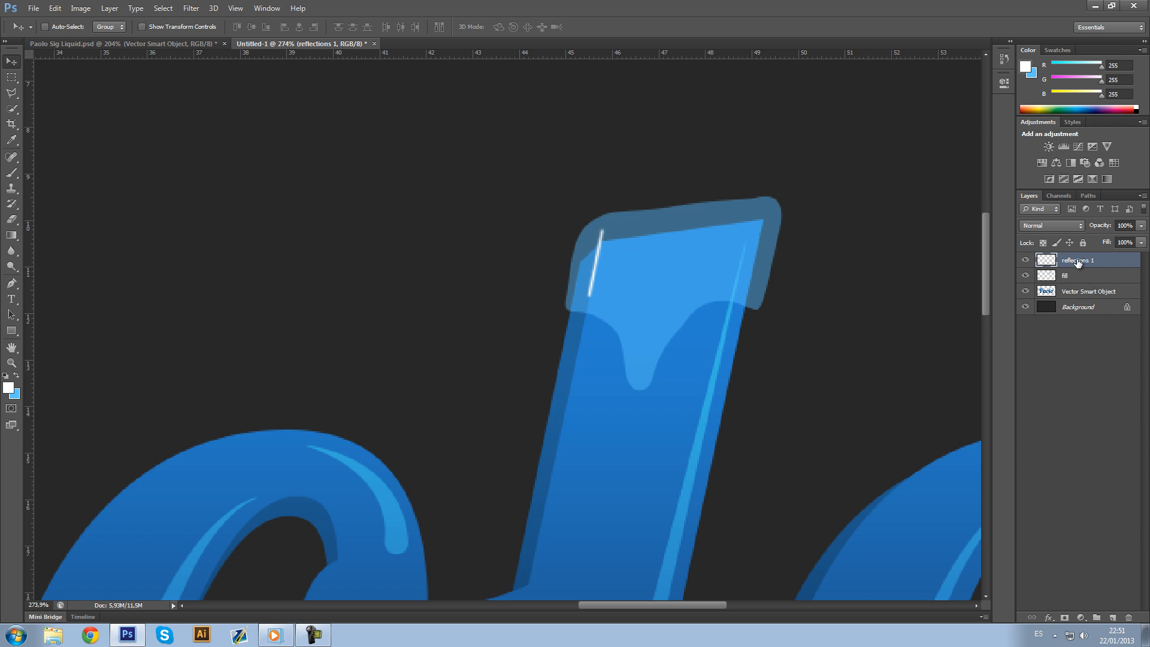
left_click(12, 285)
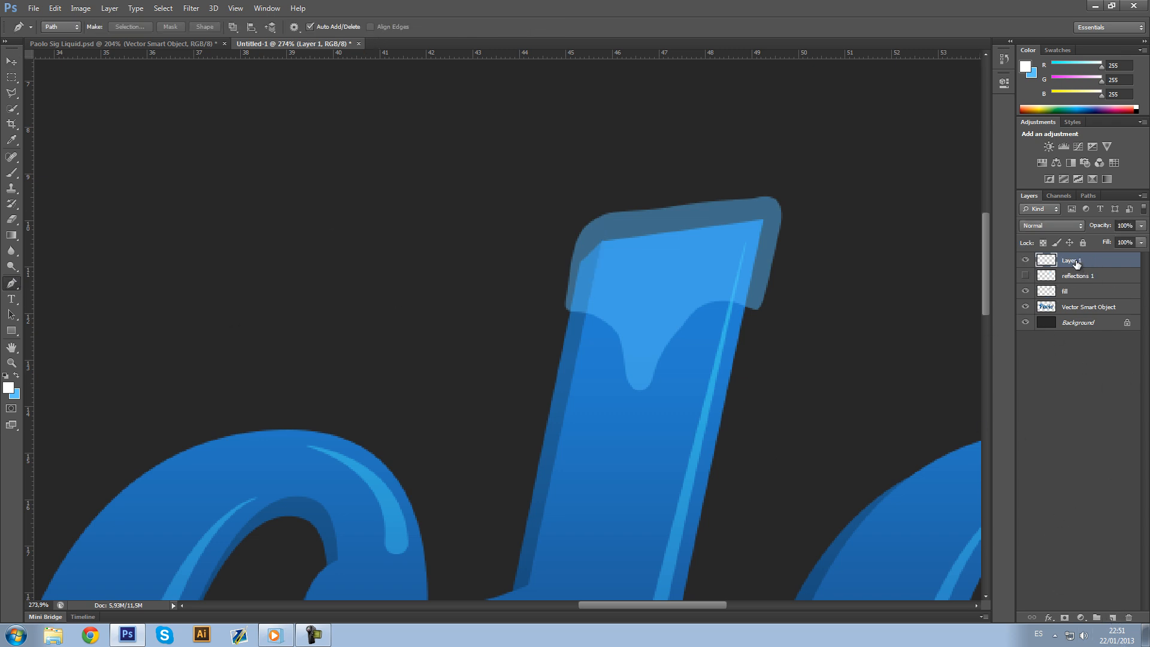
Step: Name the new layer 'reflectoins 2' and stroke a white highlight along the drip curve
double_click(1071, 260)
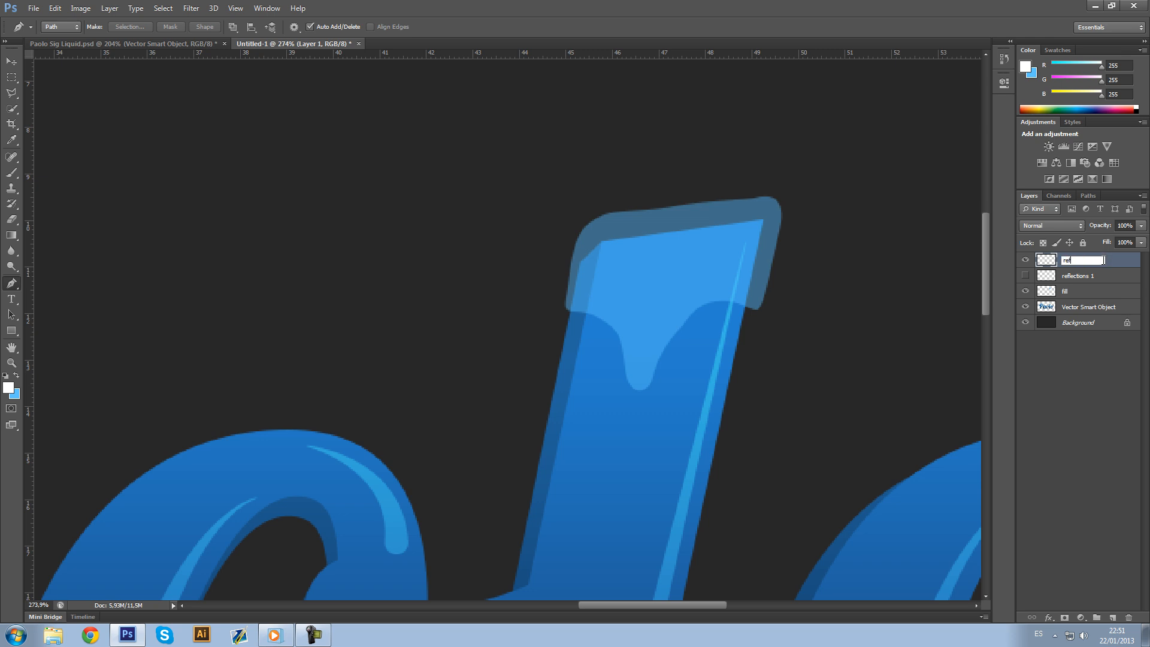
type("reflectoins")
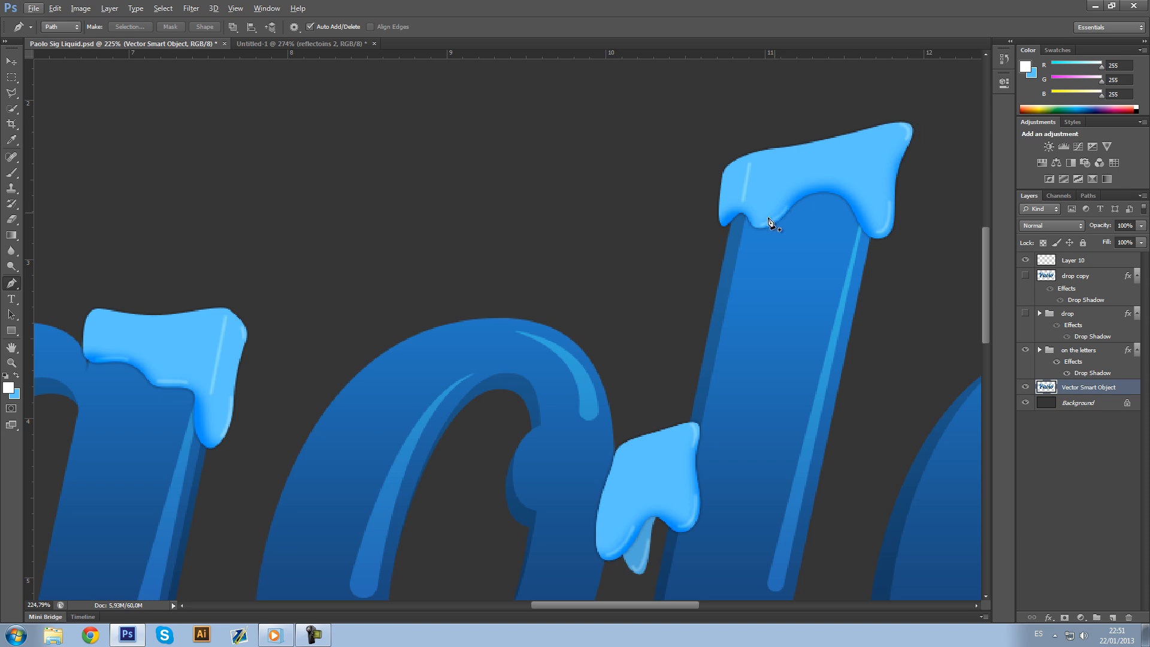
left_click(294, 43)
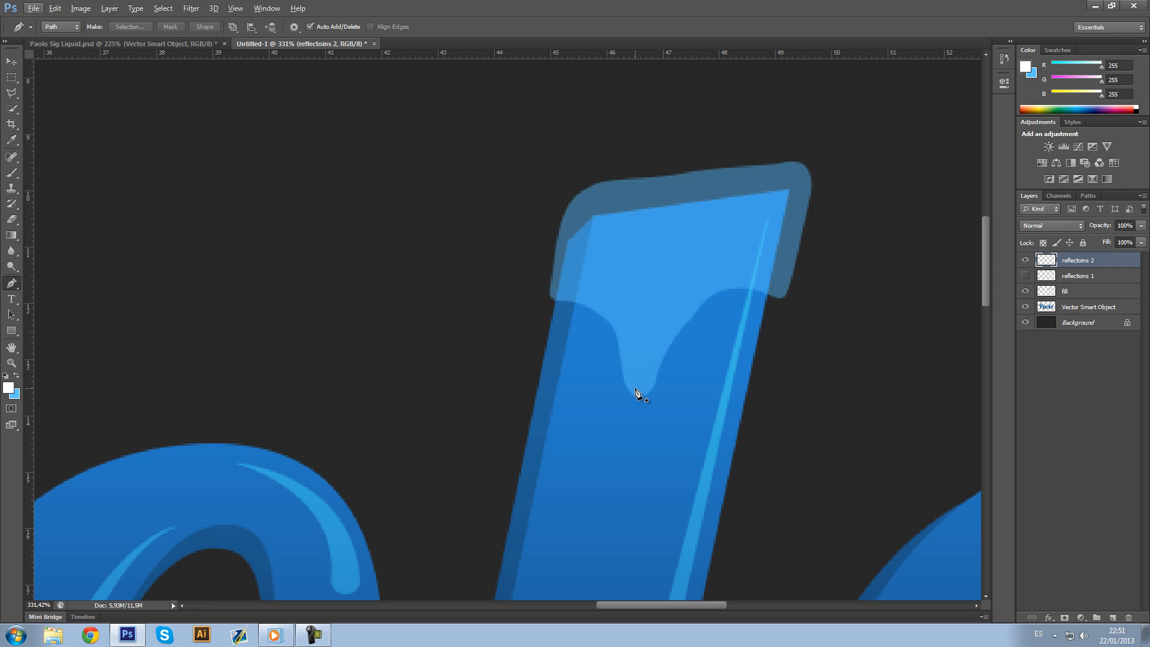
left_click_drag(641, 394, 666, 335)
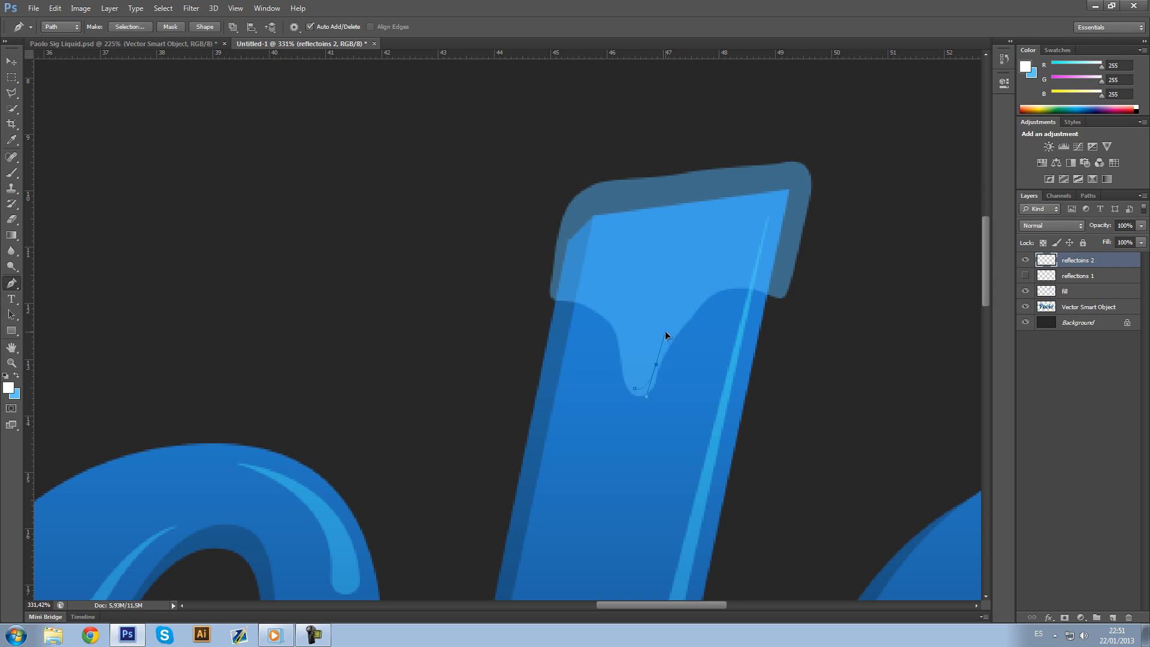
left_click(678, 325)
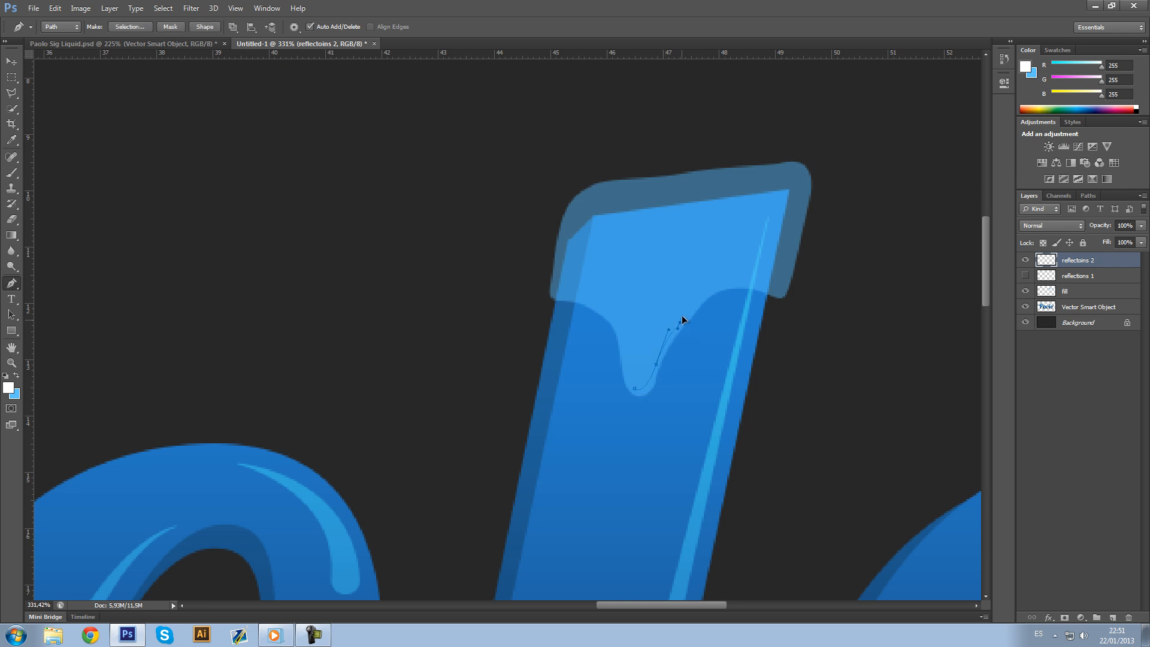
left_click(707, 296)
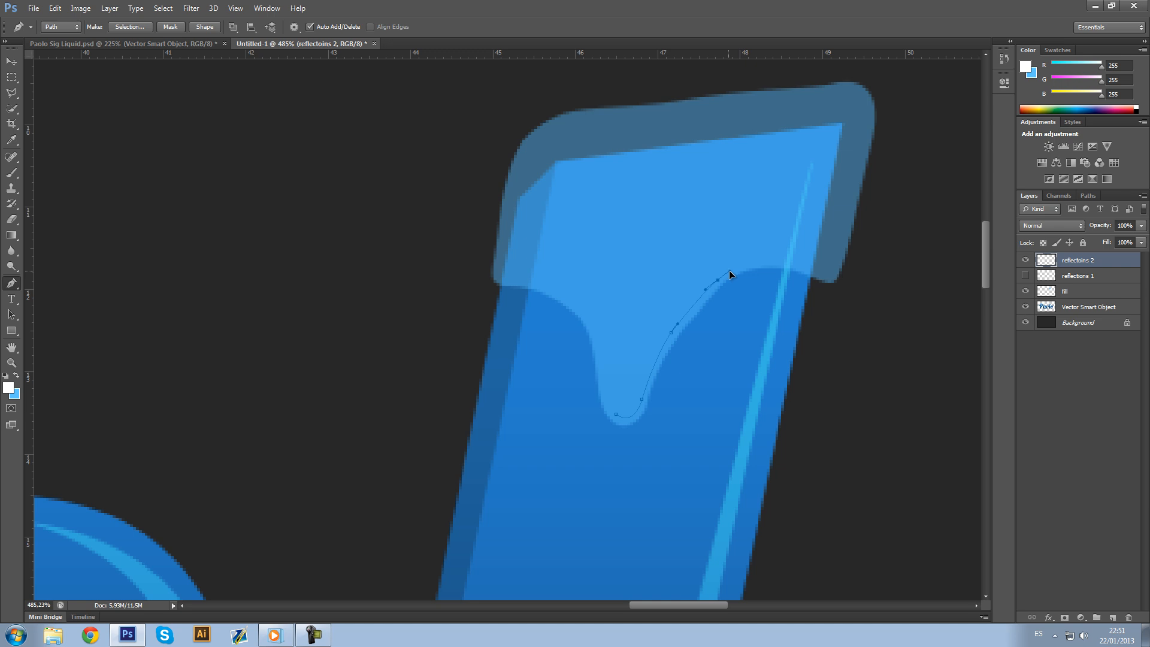
mouse_move(811, 266)
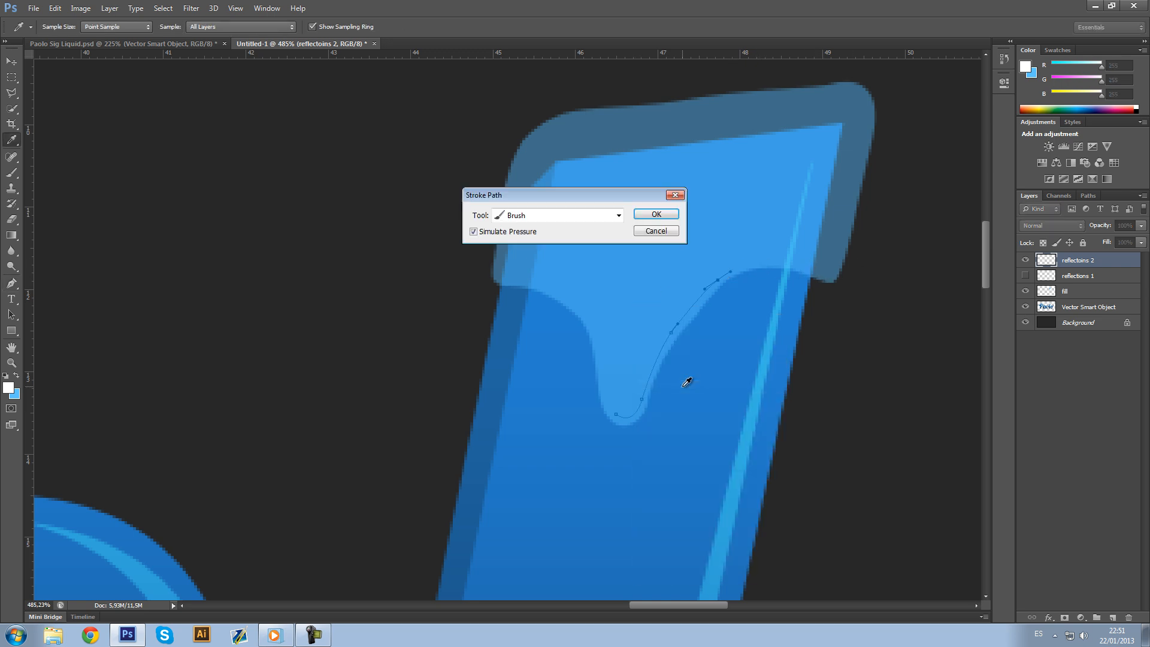
left_click(656, 213)
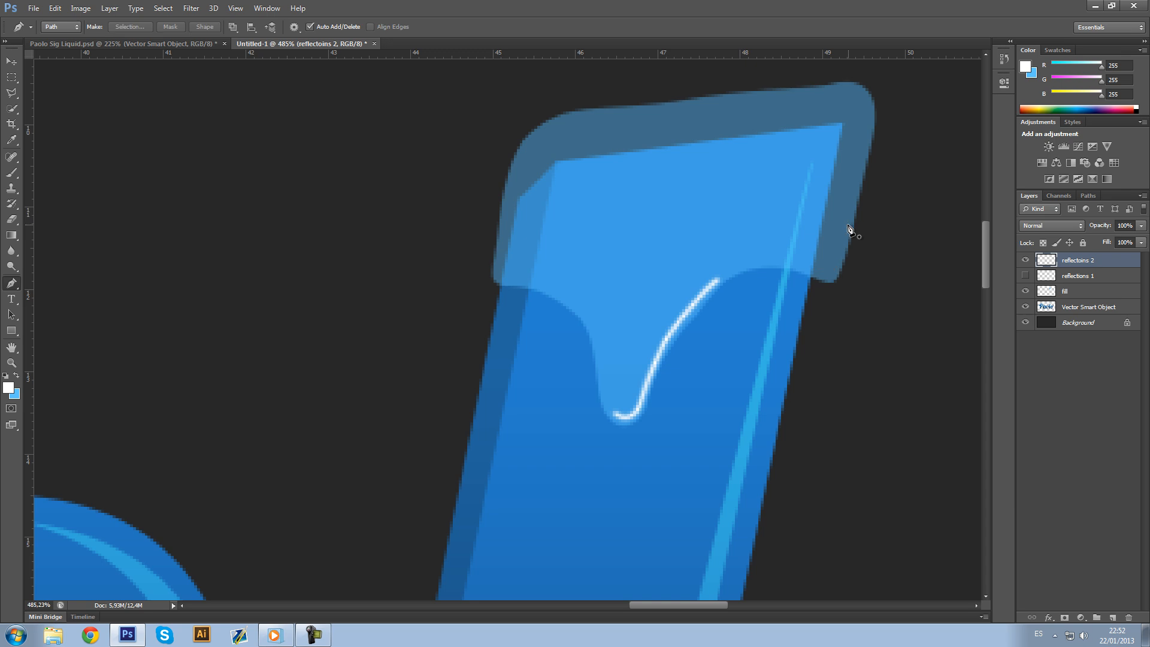
mouse_move(771, 298)
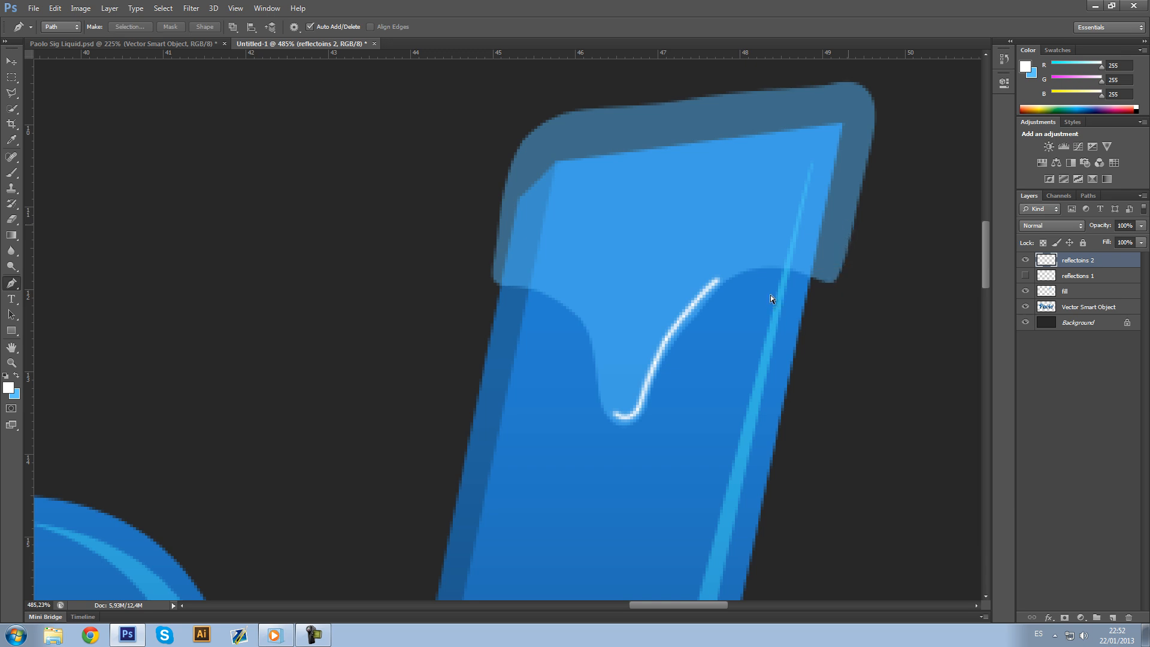
Step: Stroke white highlights at the cap's right corner and lower-left edge
left_click(726, 273)
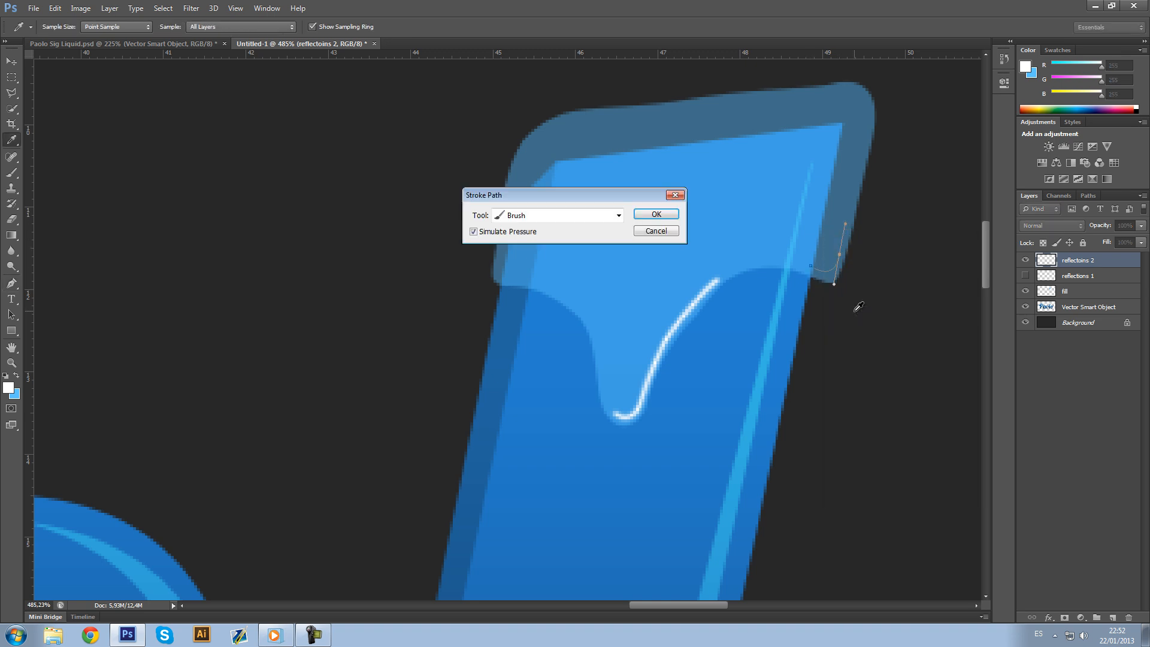
left_click(654, 213)
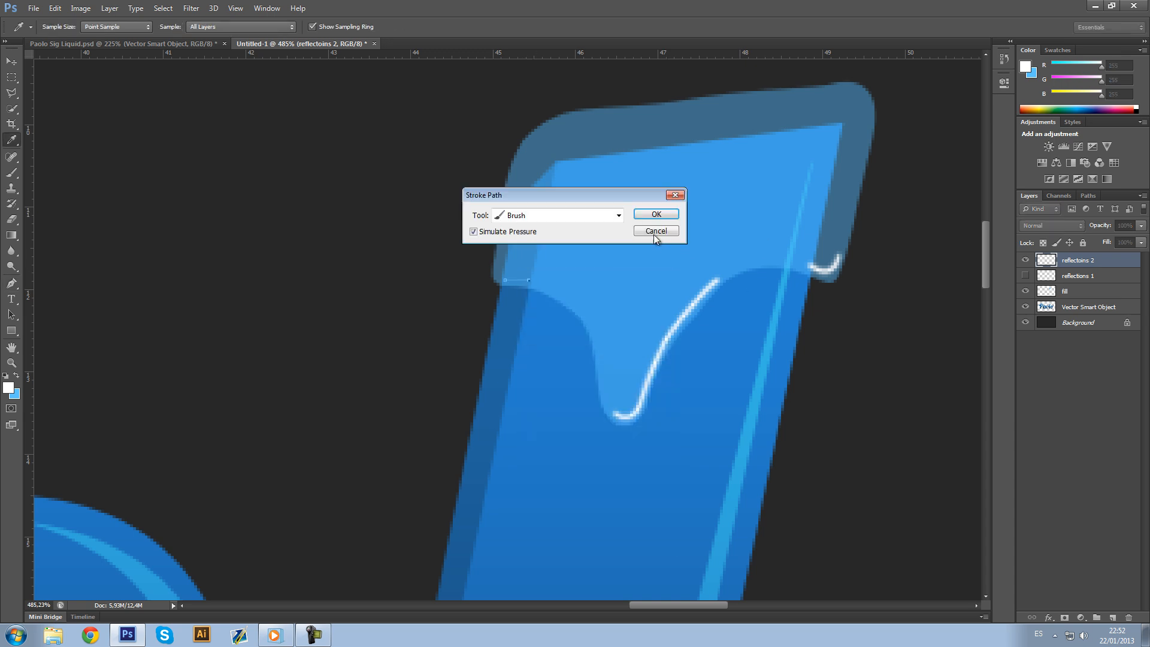
left_click(655, 230)
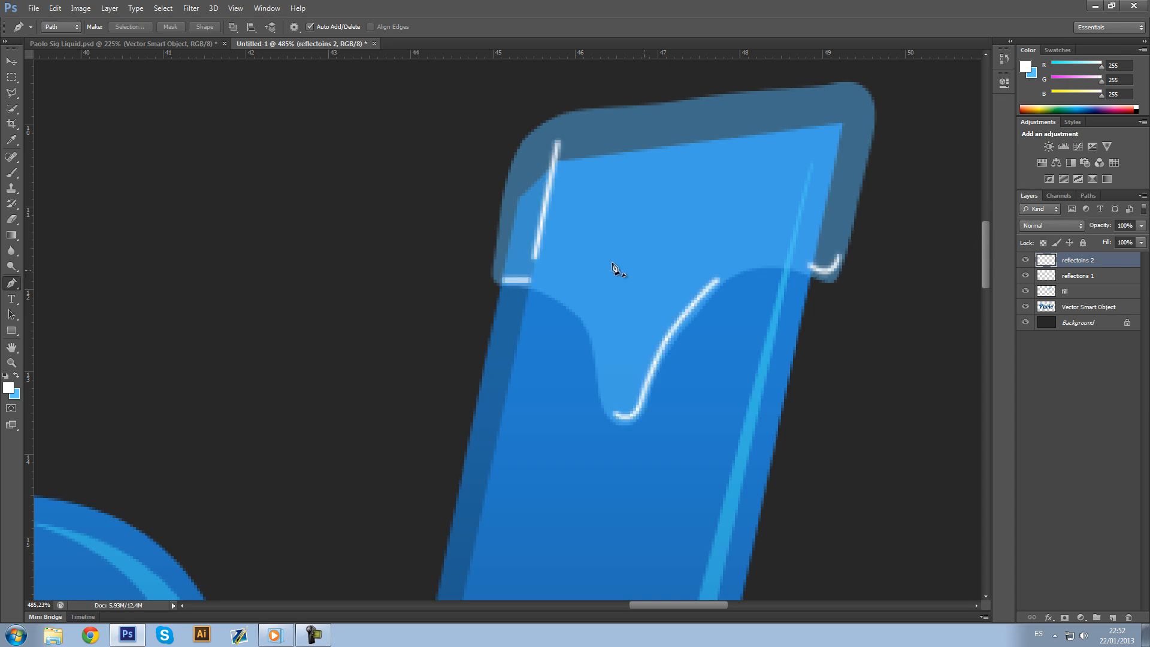
left_click(12, 61)
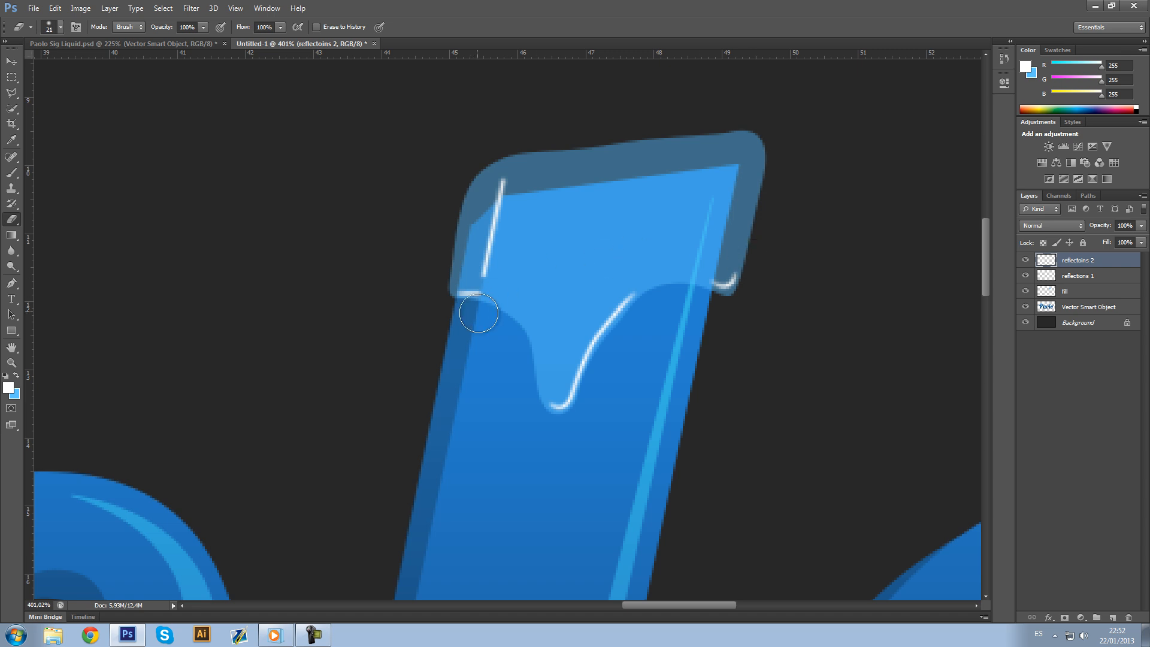
Step: Erase stray stroke ends and restore the fill layer to 100% opacity
left_click(1079, 275)
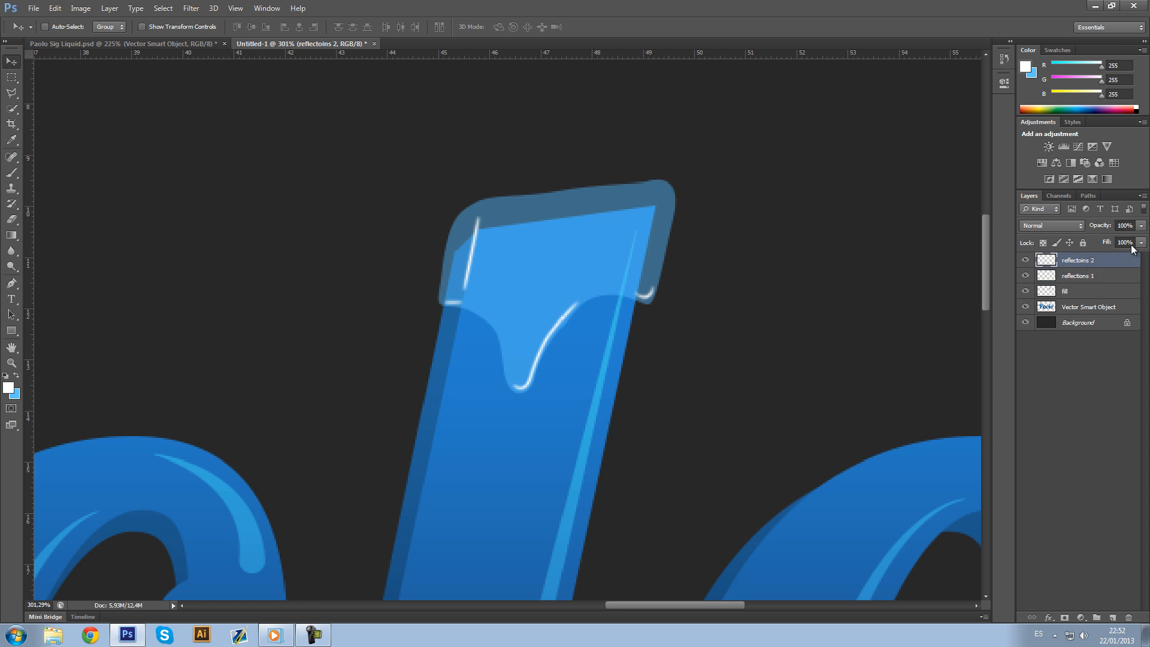
left_click(1078, 290)
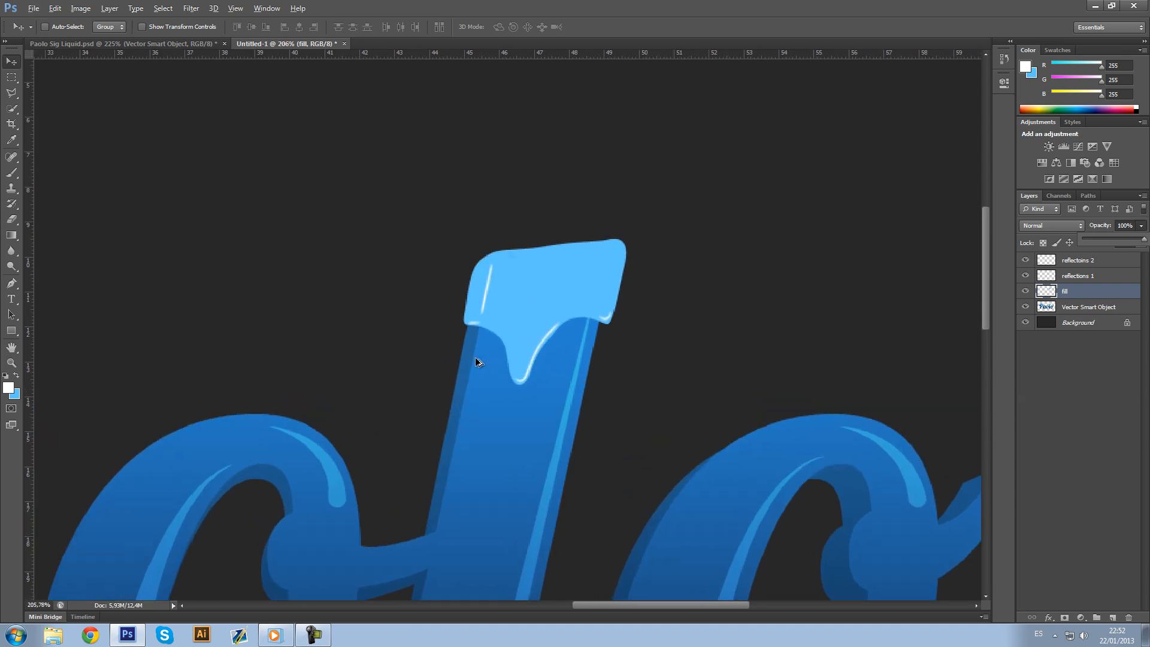
Step: Set reflections 1 to Overlay blending with reduced opacity
left_click(1077, 276)
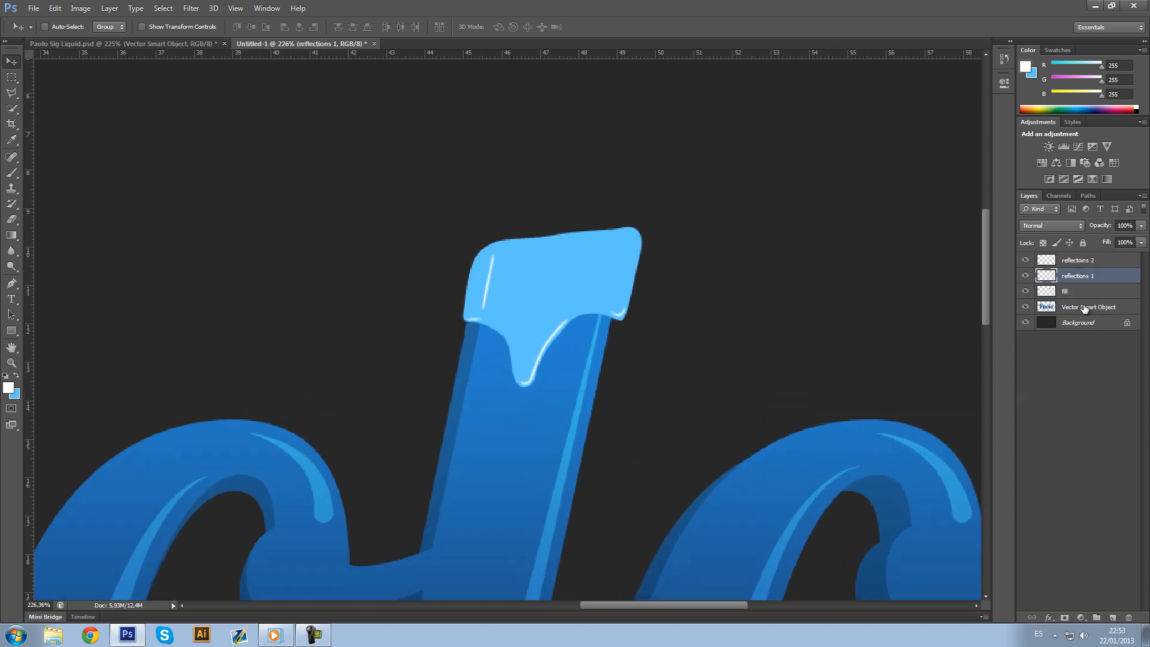
left_click(1050, 225)
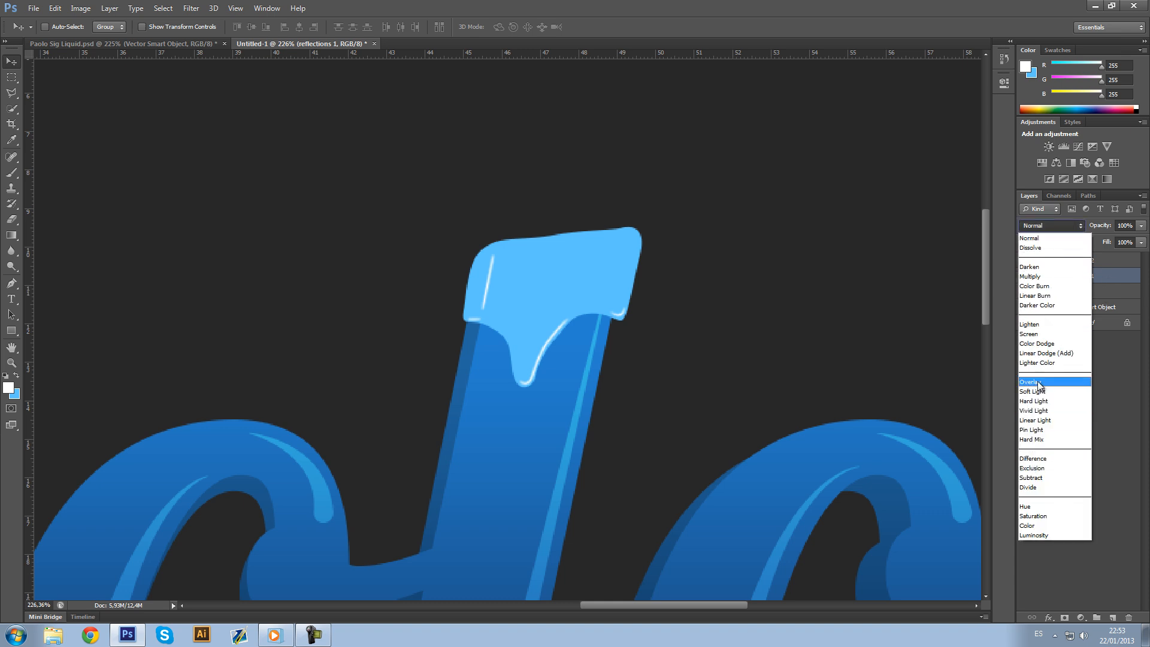
left_click(1031, 381)
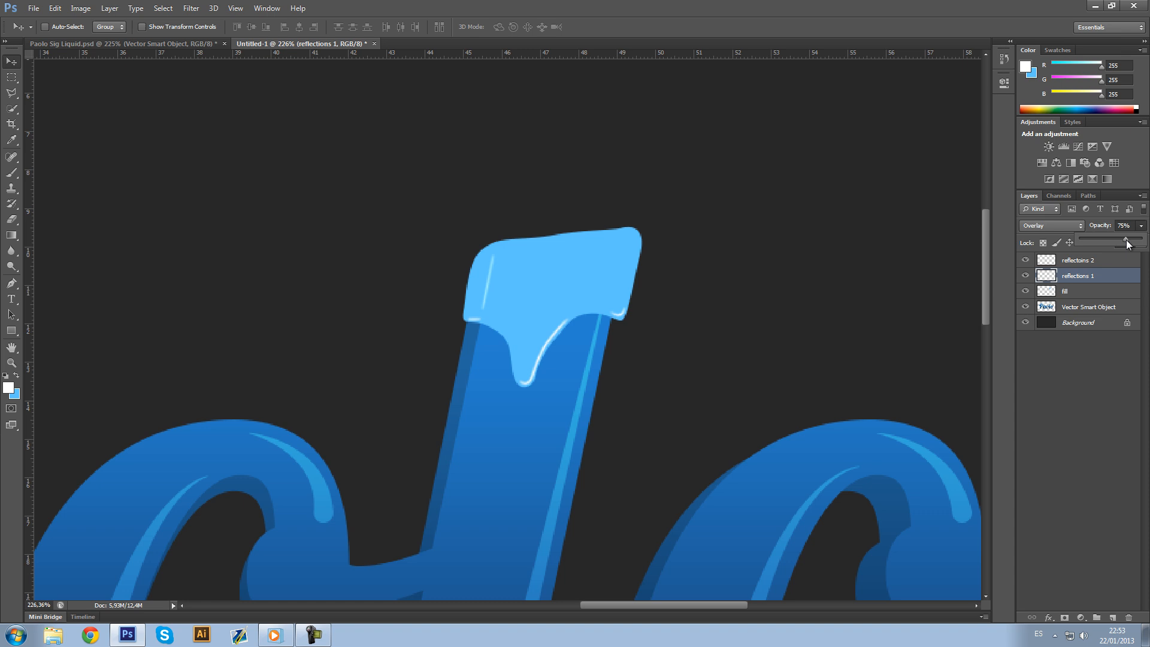
left_click_drag(1129, 242, 1116, 242)
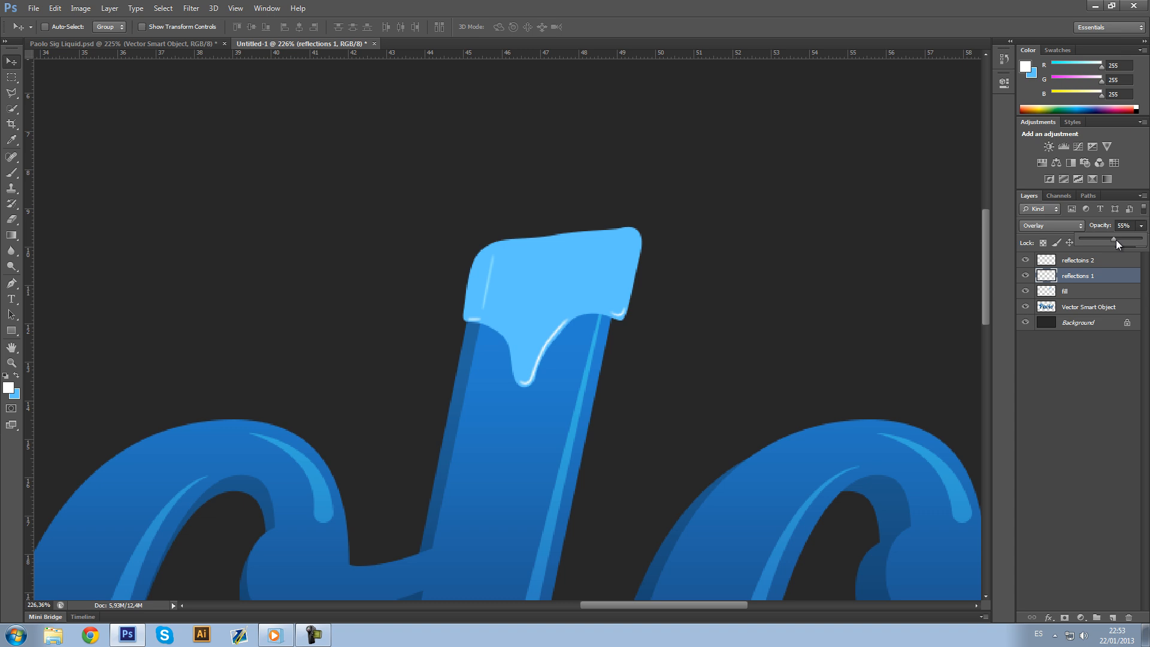
left_click_drag(1115, 241, 1130, 241)
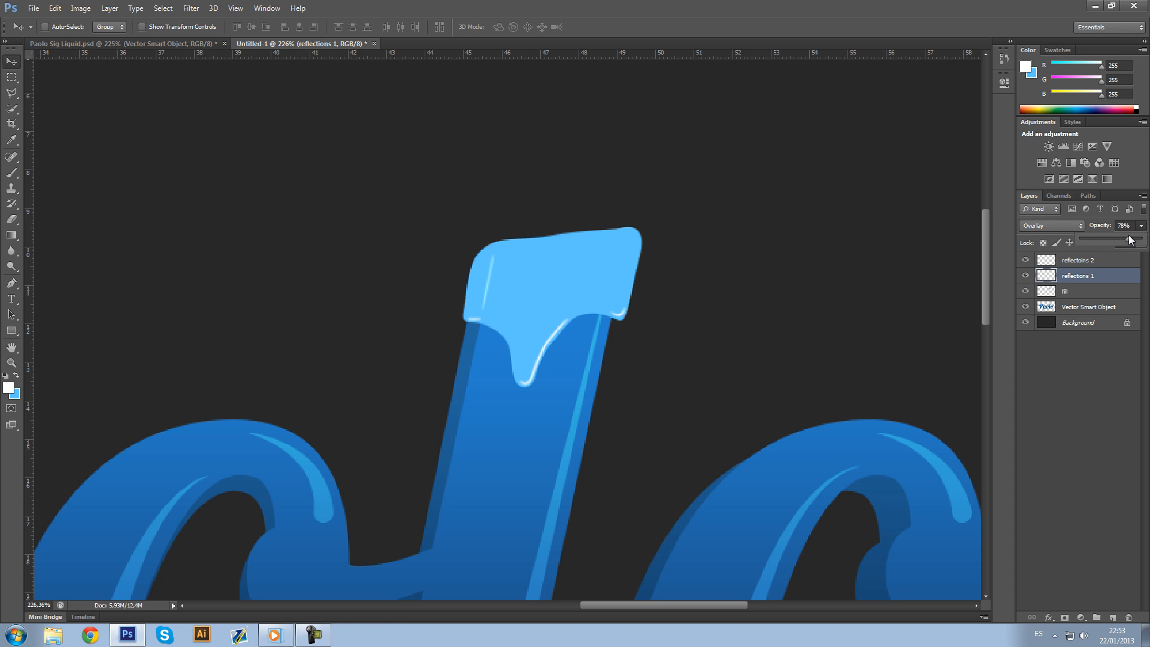
left_click_drag(1118, 239, 1133, 240)
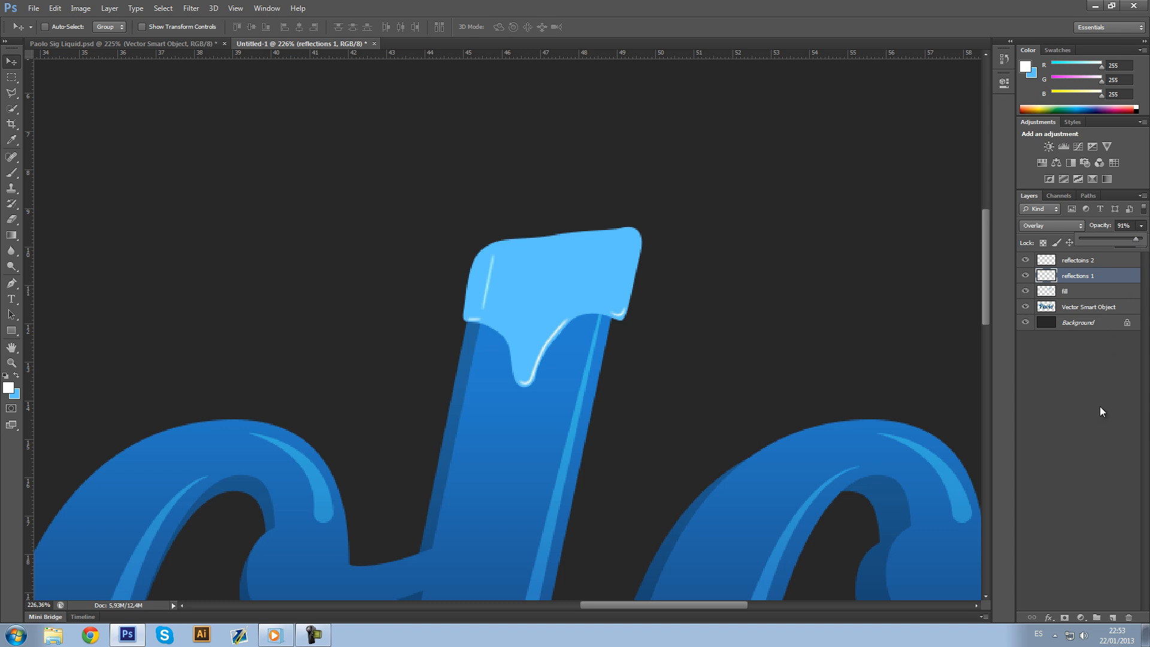
left_click(1050, 226)
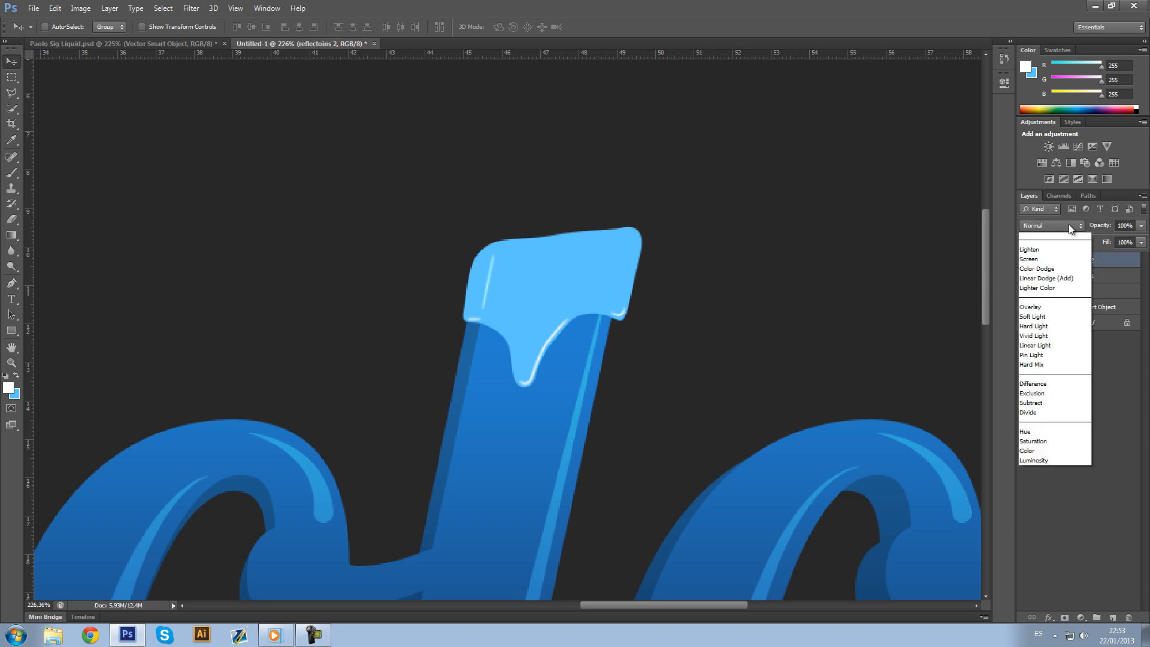
Step: Set reflections 2 to Overlay blending at 47% opacity
left_click(1030, 307)
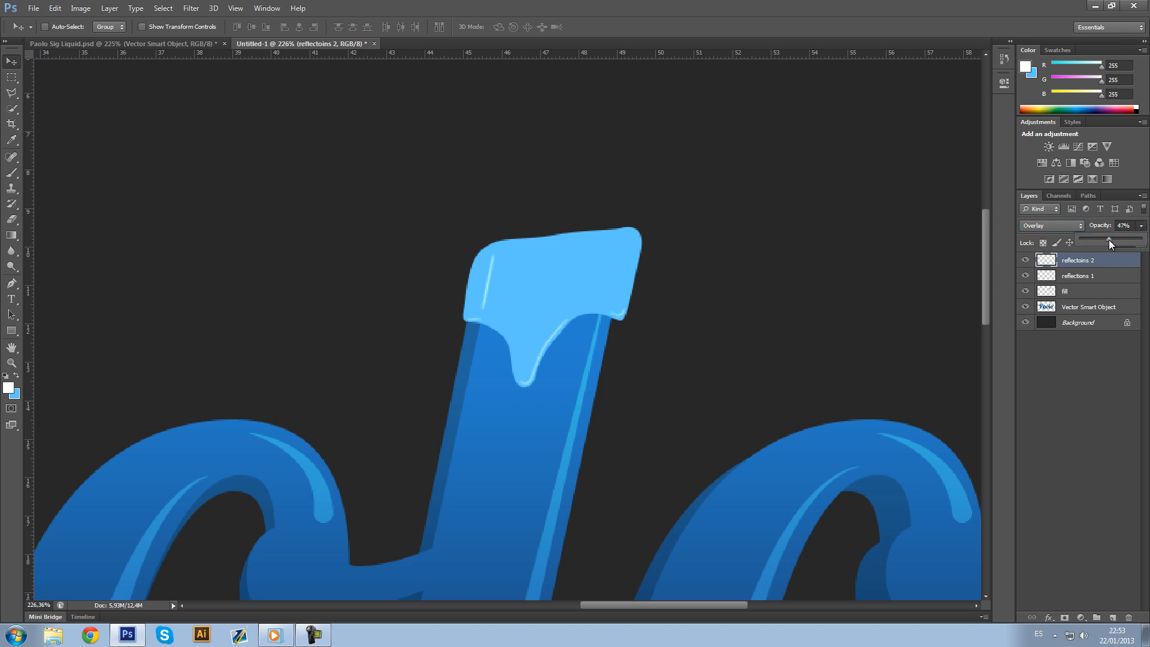
left_click_drag(1107, 241, 1119, 241)
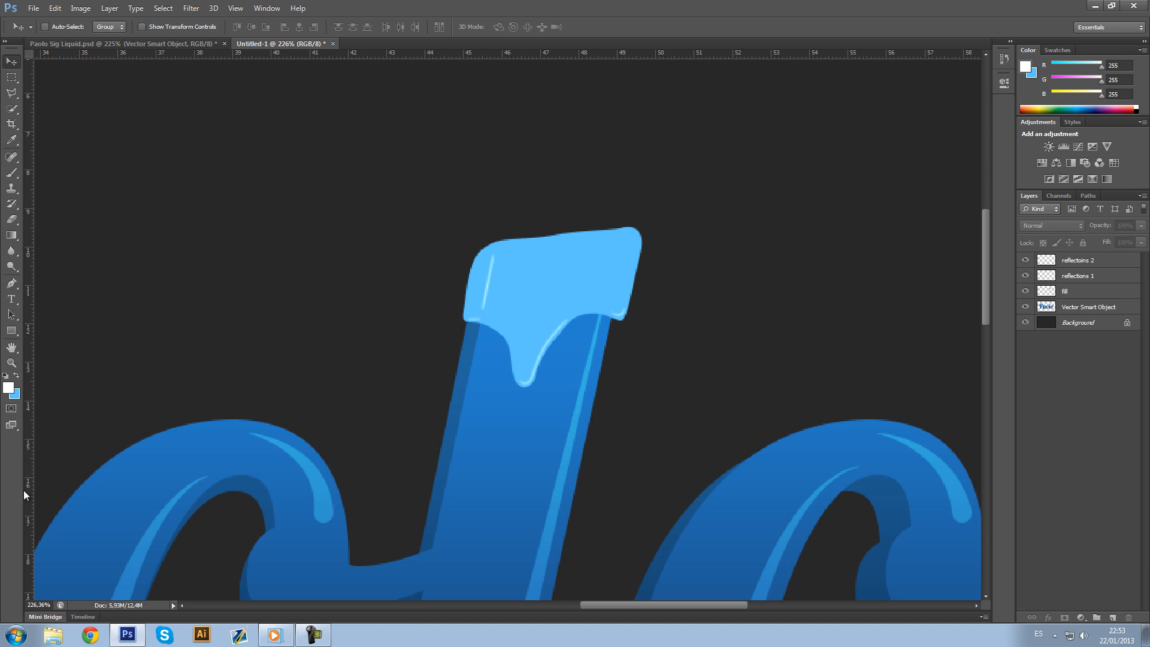
Step: Add a layer clipped to fill and ready a soft black brush, checking the reference PSD's effects
left_click(1066, 290)
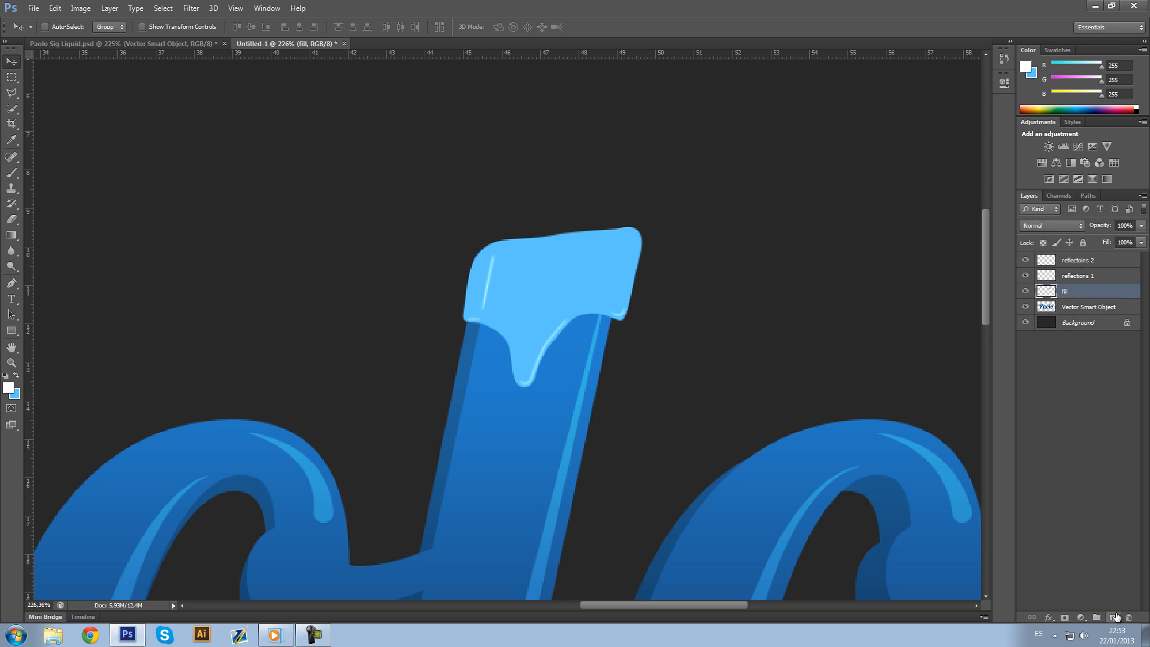
right_click(1078, 290)
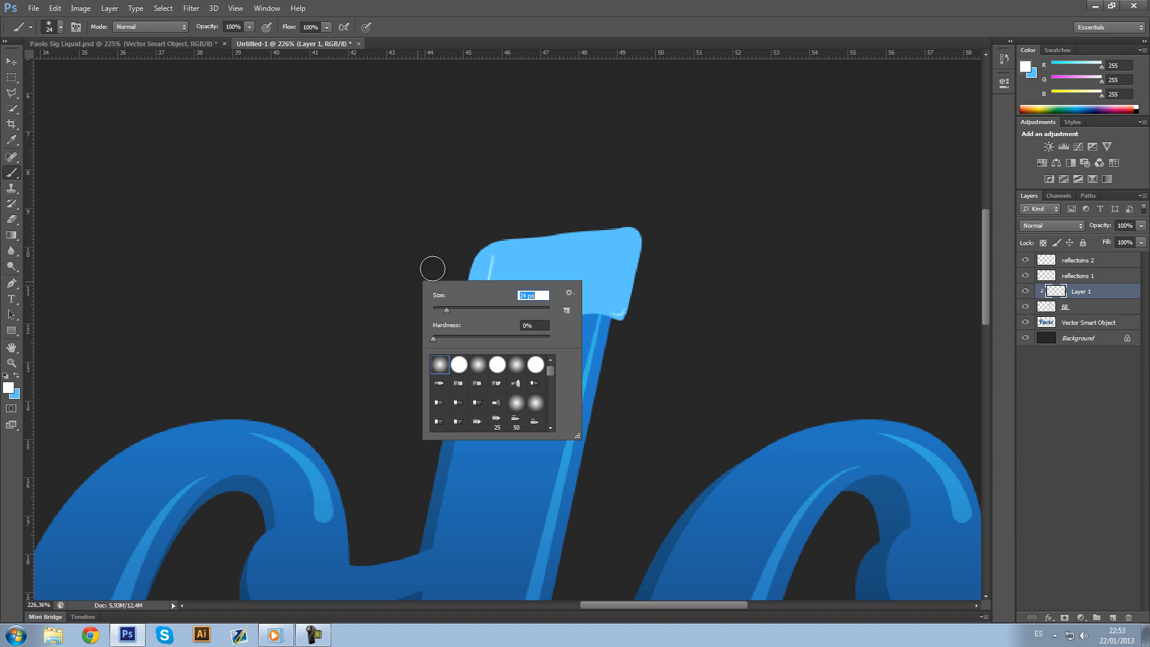
mouse_move(552, 295)
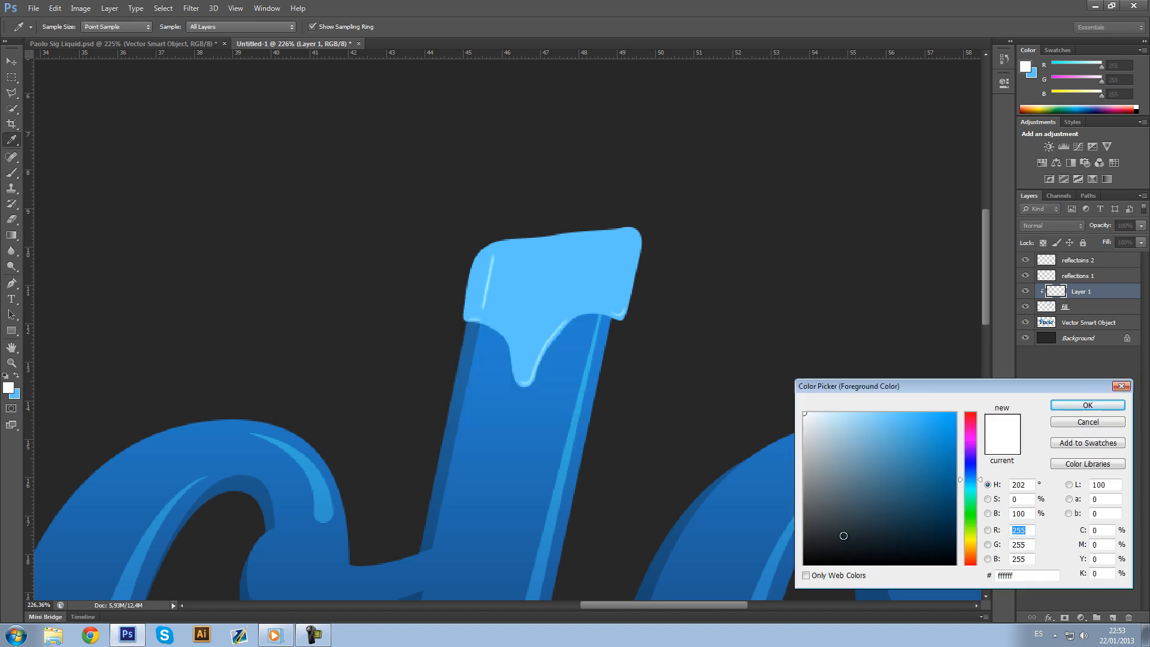
left_click(1087, 405)
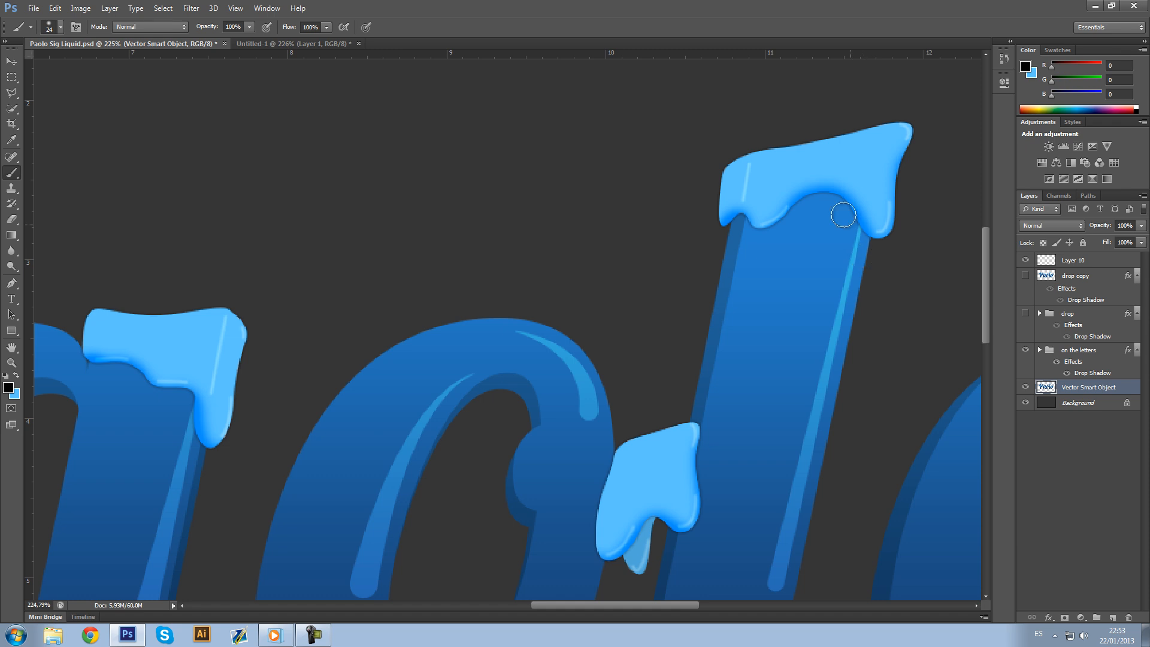
mouse_move(1067, 377)
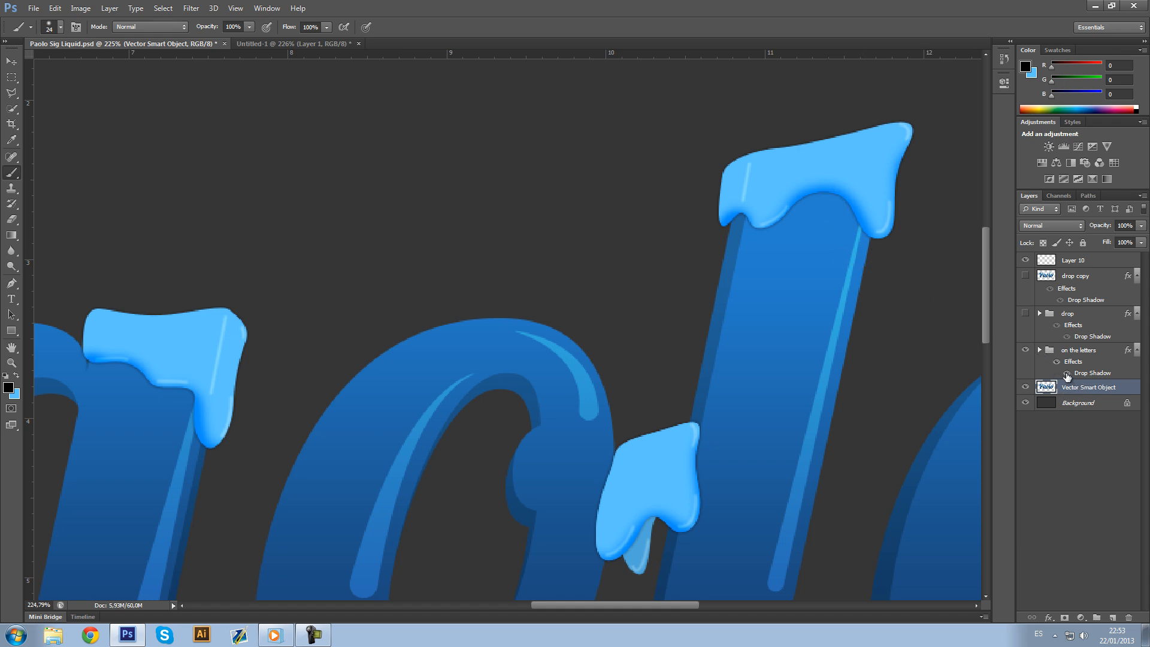
left_click(1080, 350)
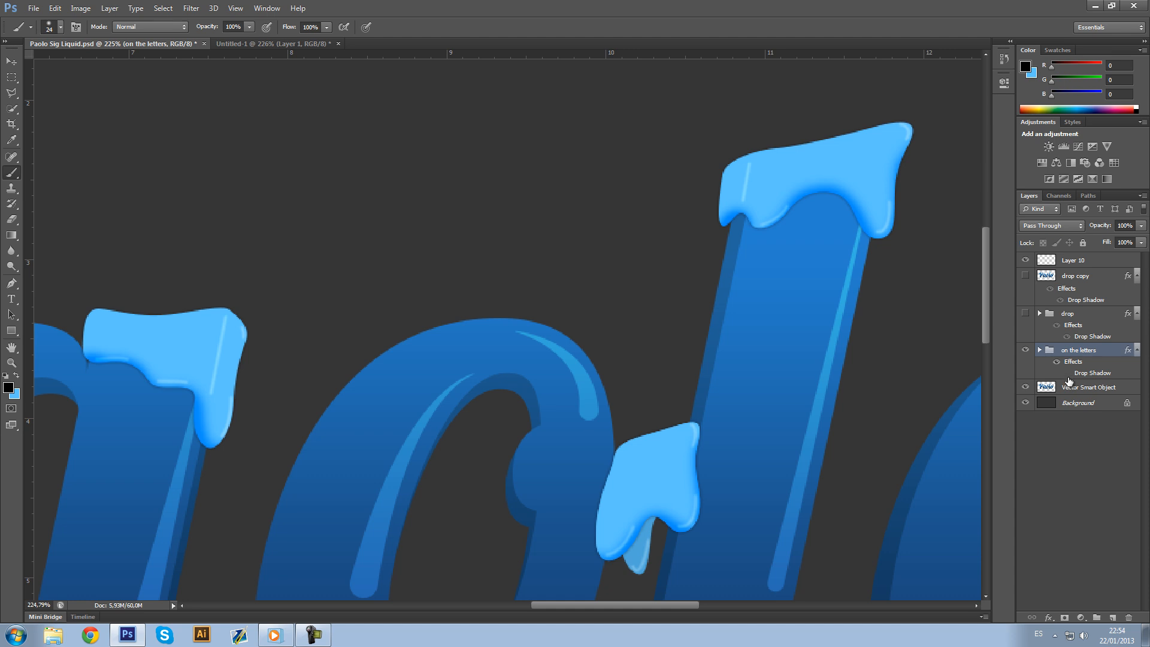
mouse_move(1070, 378)
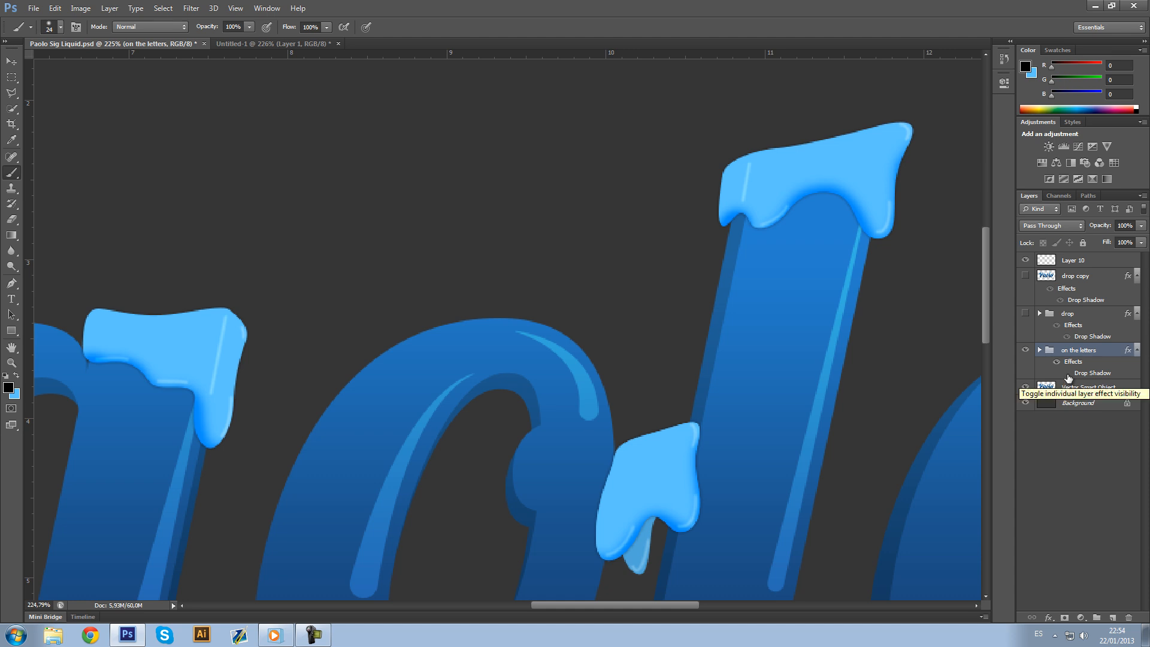
left_click(1039, 350)
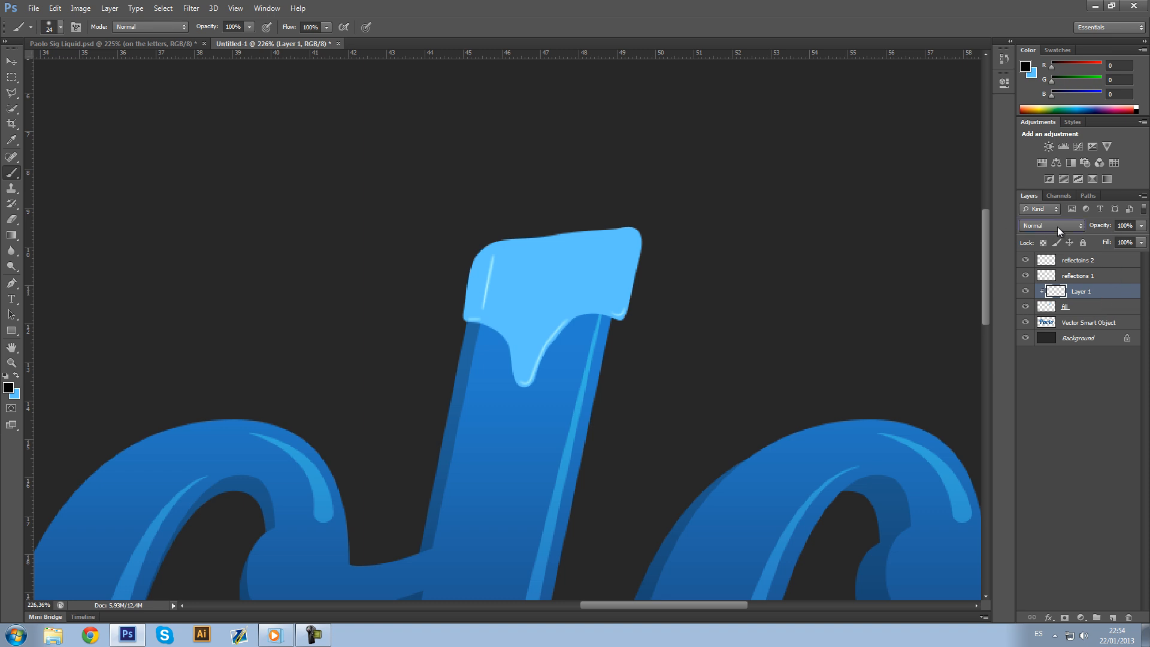
Step: Set the clipped layer to Overlay blending and rename it 'Shadows'
left_click(1051, 226)
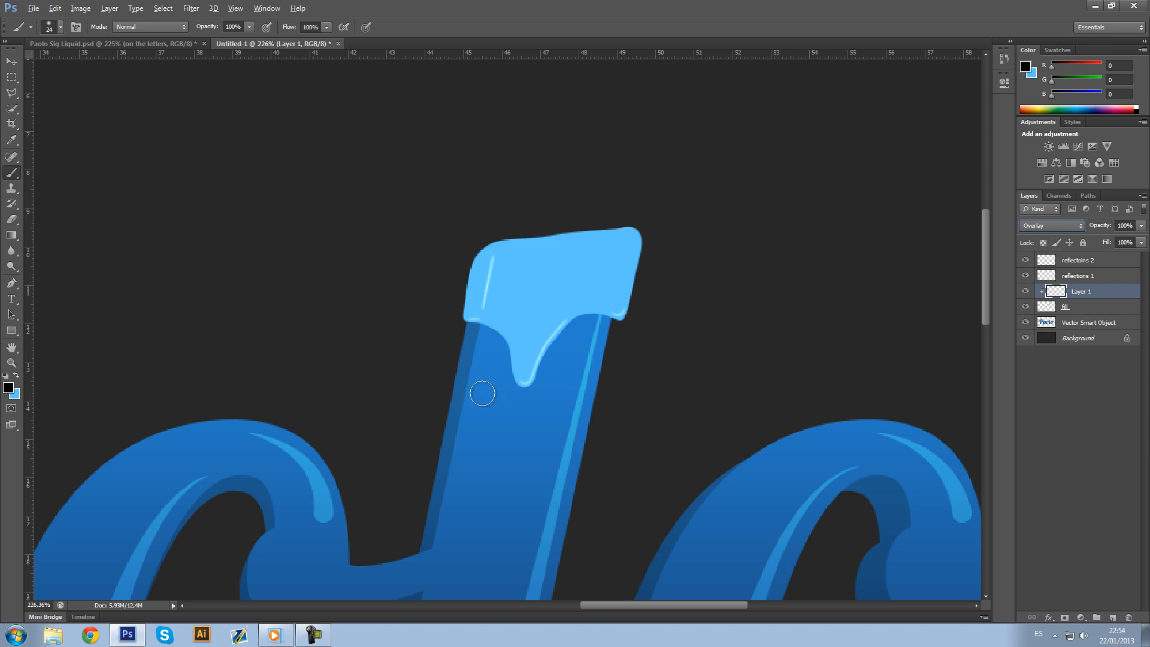
left_click(1051, 225)
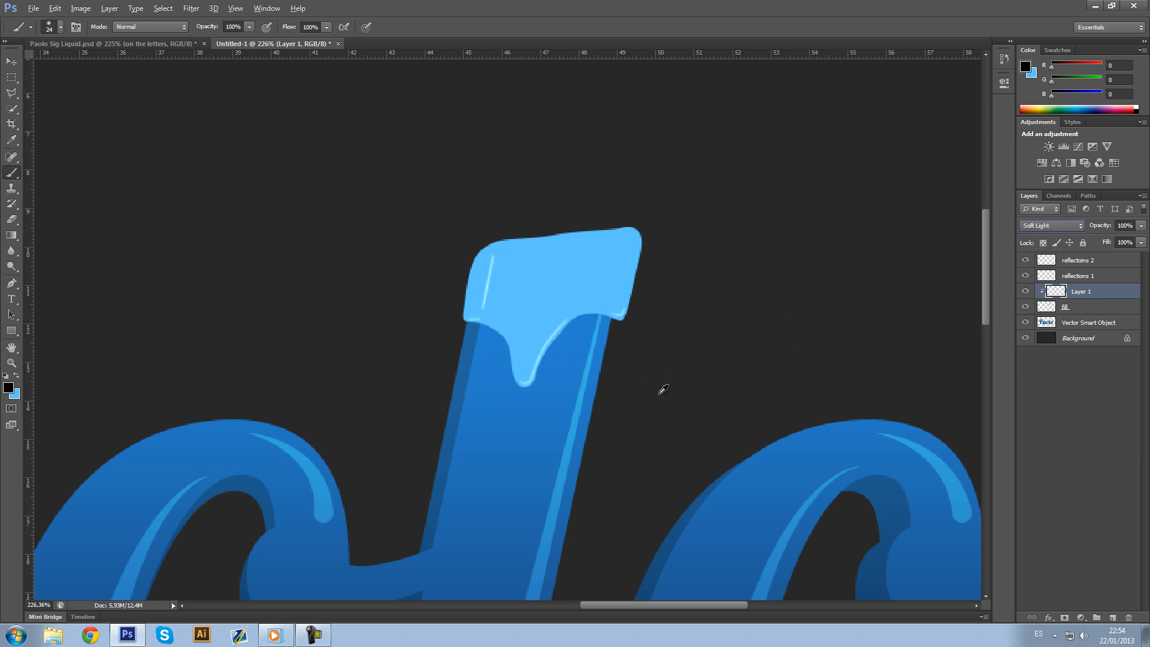
left_click(1051, 225)
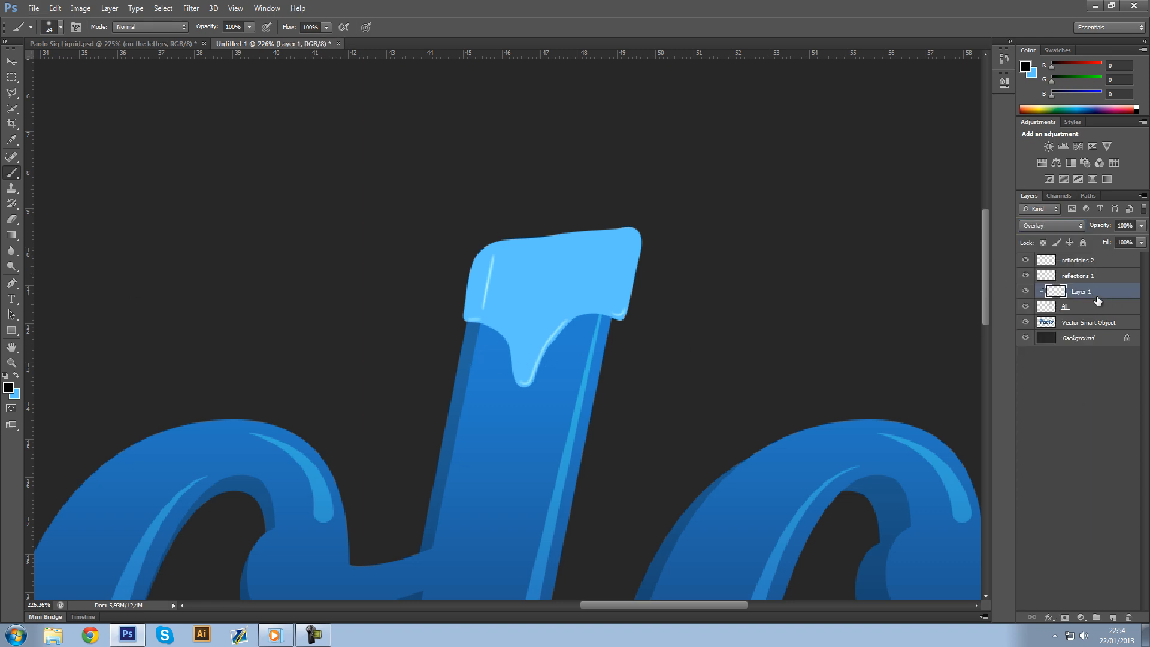
double_click(1079, 291)
type("Shadows")
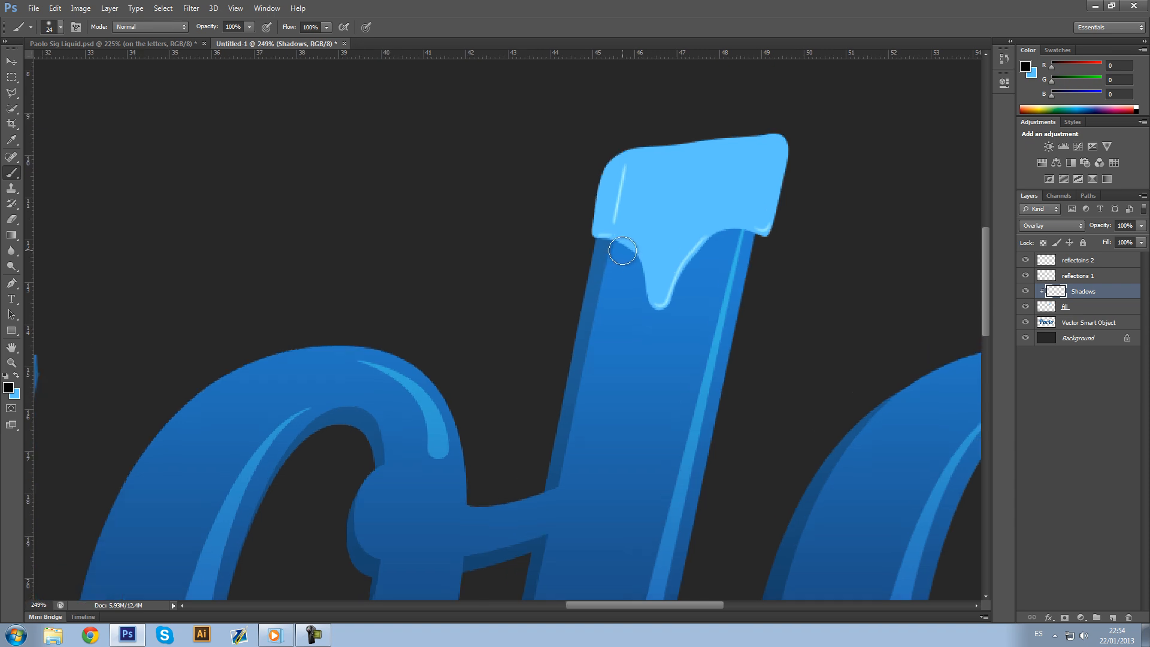
mouse_move(618, 253)
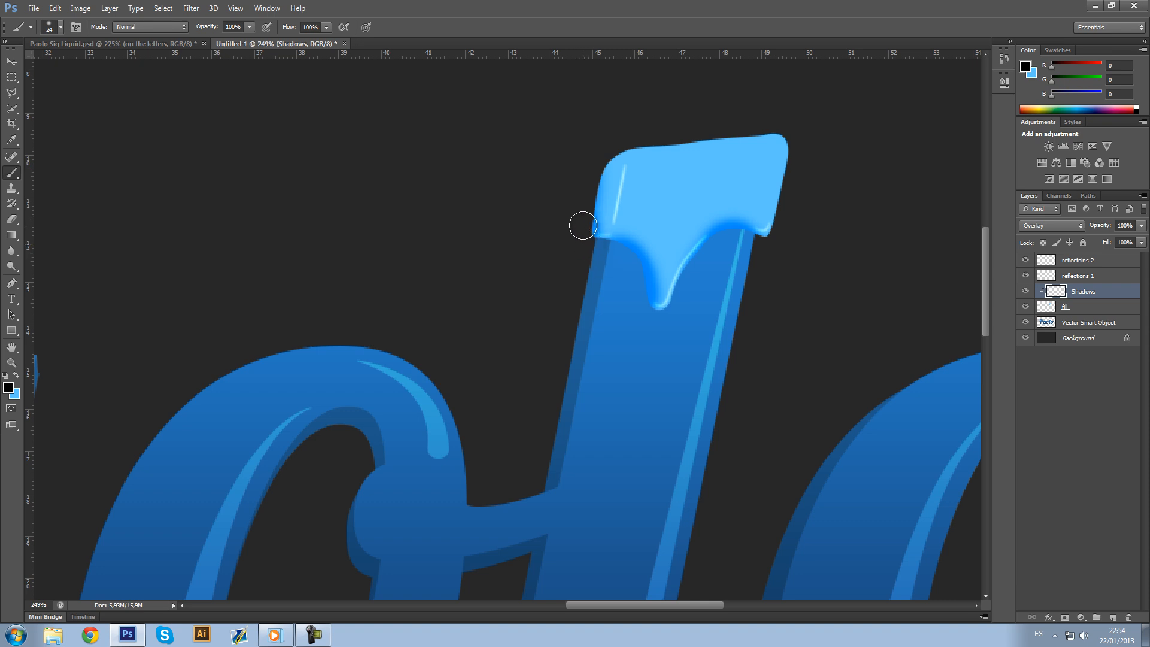
Step: Paint soft dark shading along the cap's lower edge and lower Shadows to 75% opacity
left_click_drag(583, 225, 784, 223)
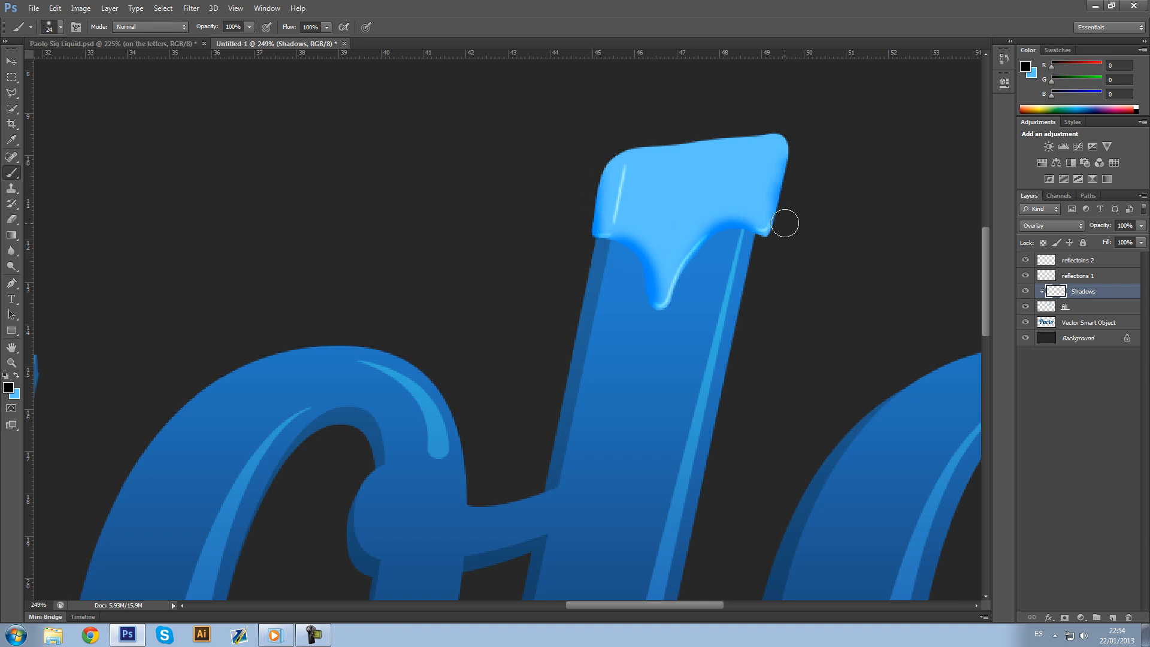
mouse_move(792, 189)
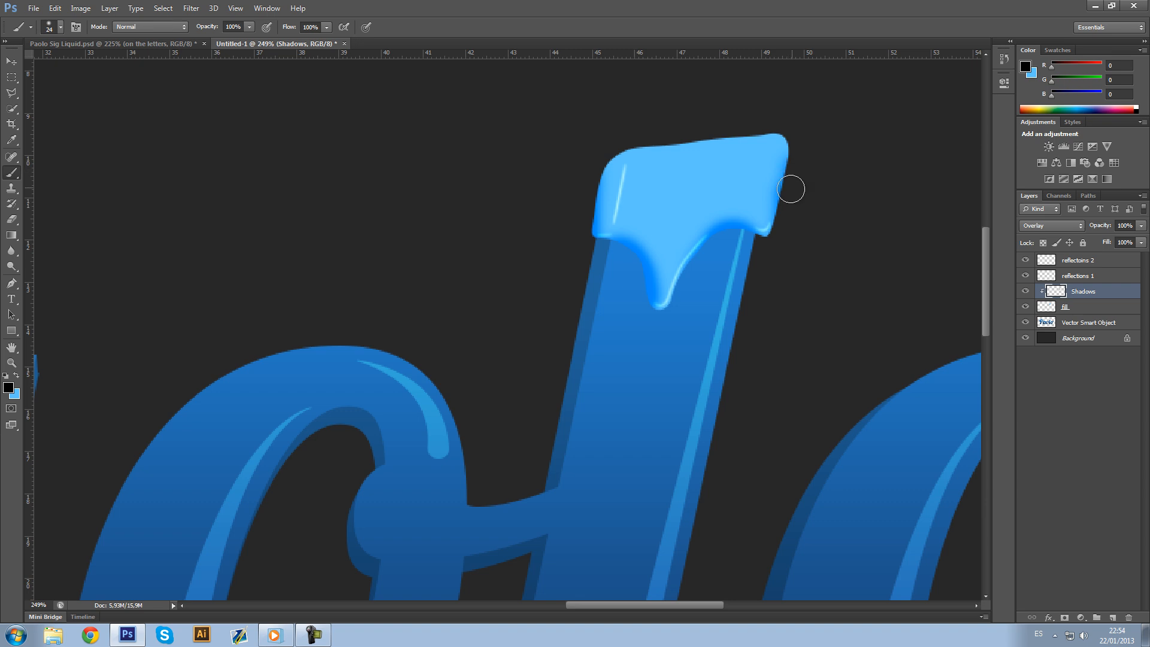
mouse_move(792, 183)
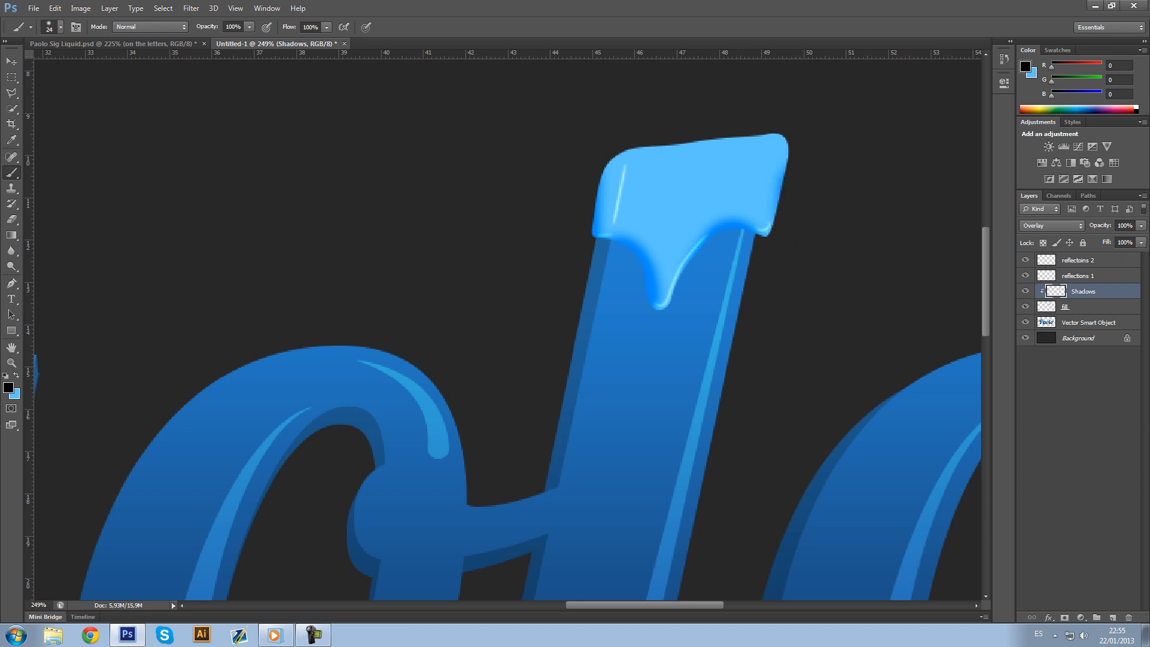
left_click_drag(1142, 225, 1121, 242)
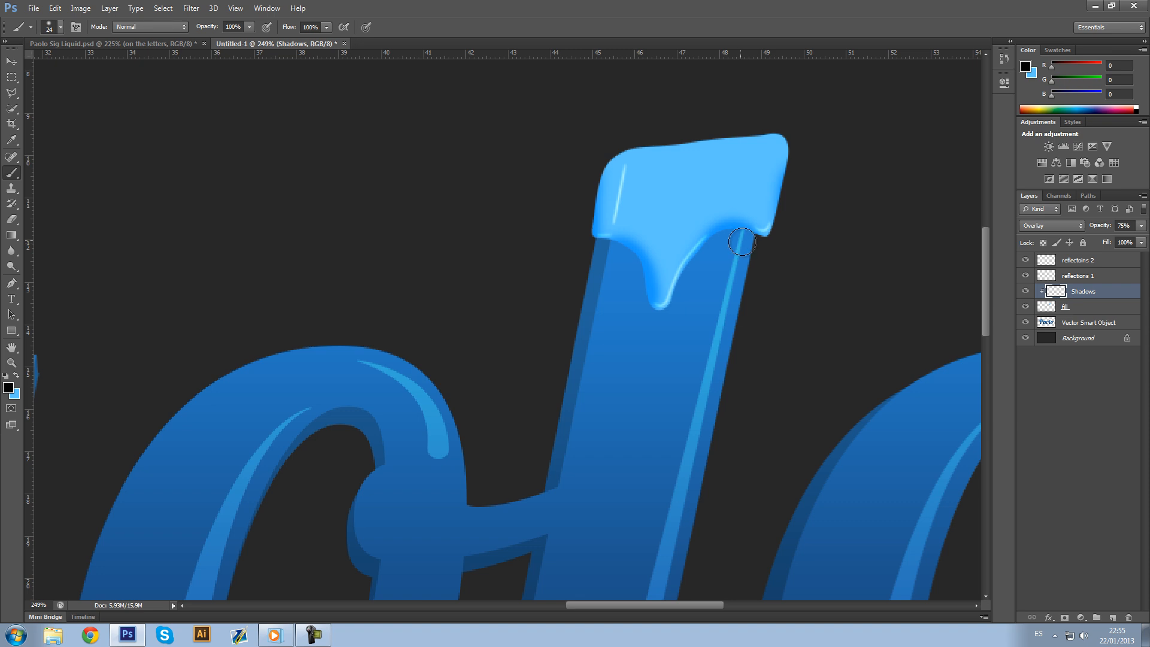
mouse_move(731, 239)
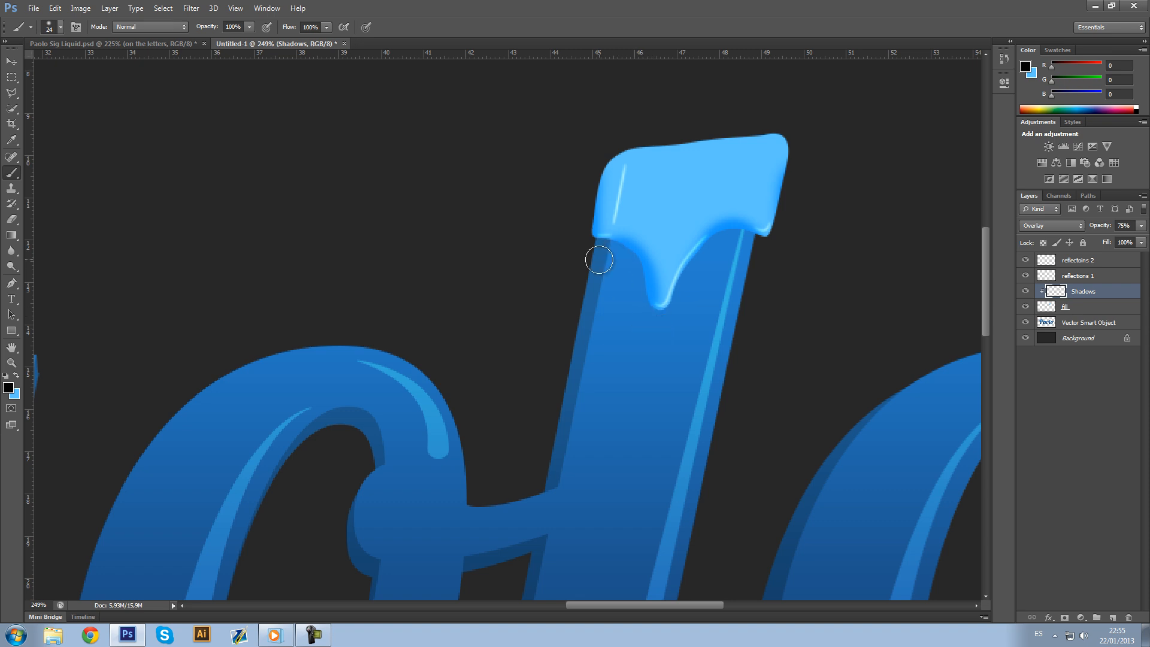
Step: Apply a Drop Shadow layer style with reduced opacity to the fill layer
double_click(1078, 307)
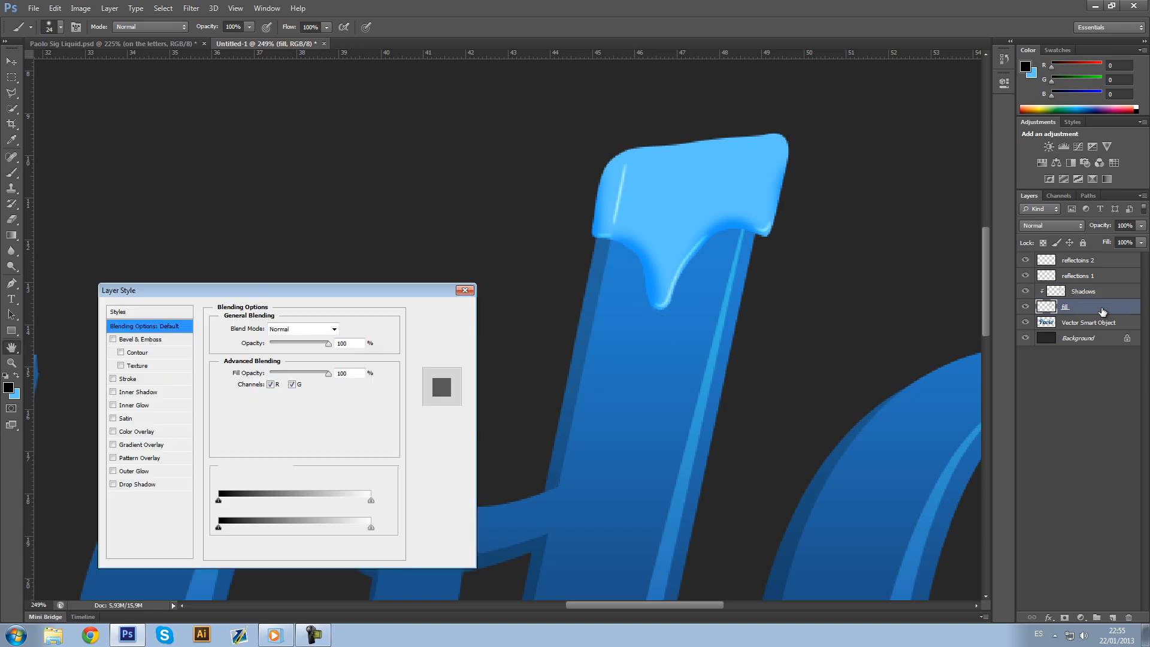
left_click(114, 484)
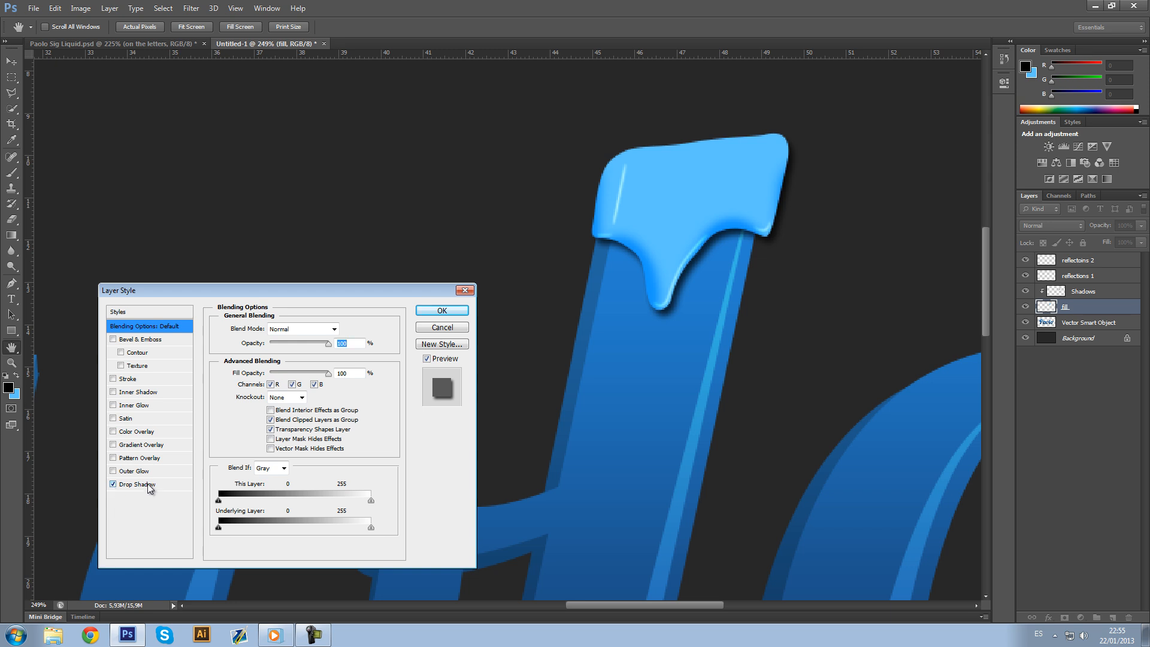
left_click(137, 484)
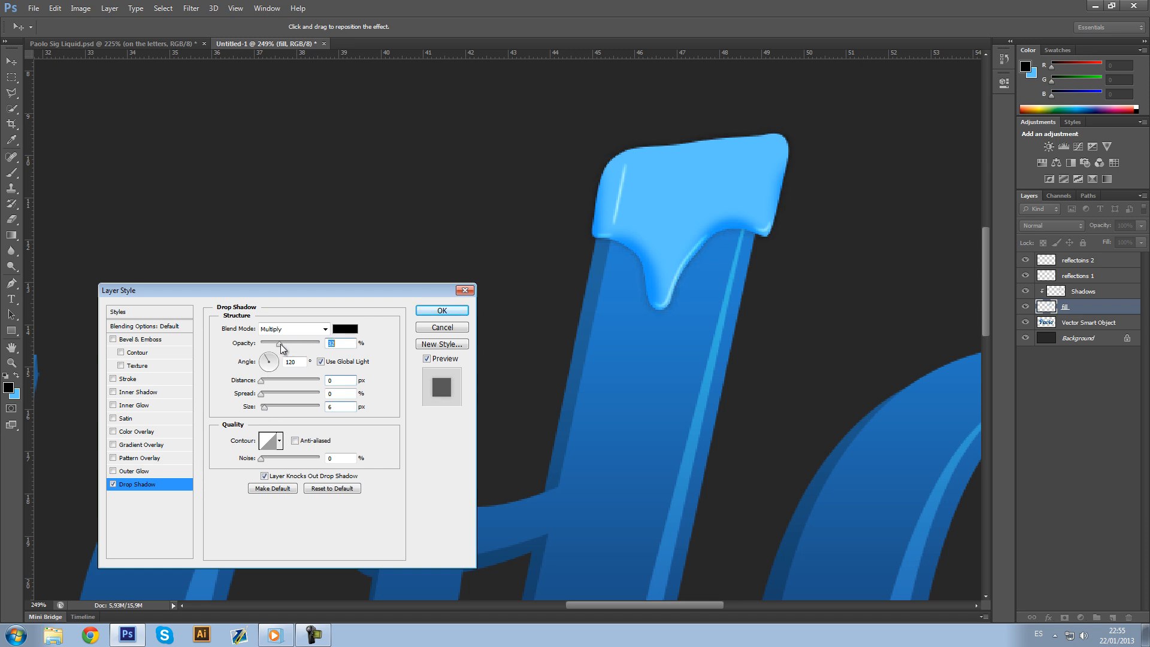
left_click_drag(276, 343, 285, 344)
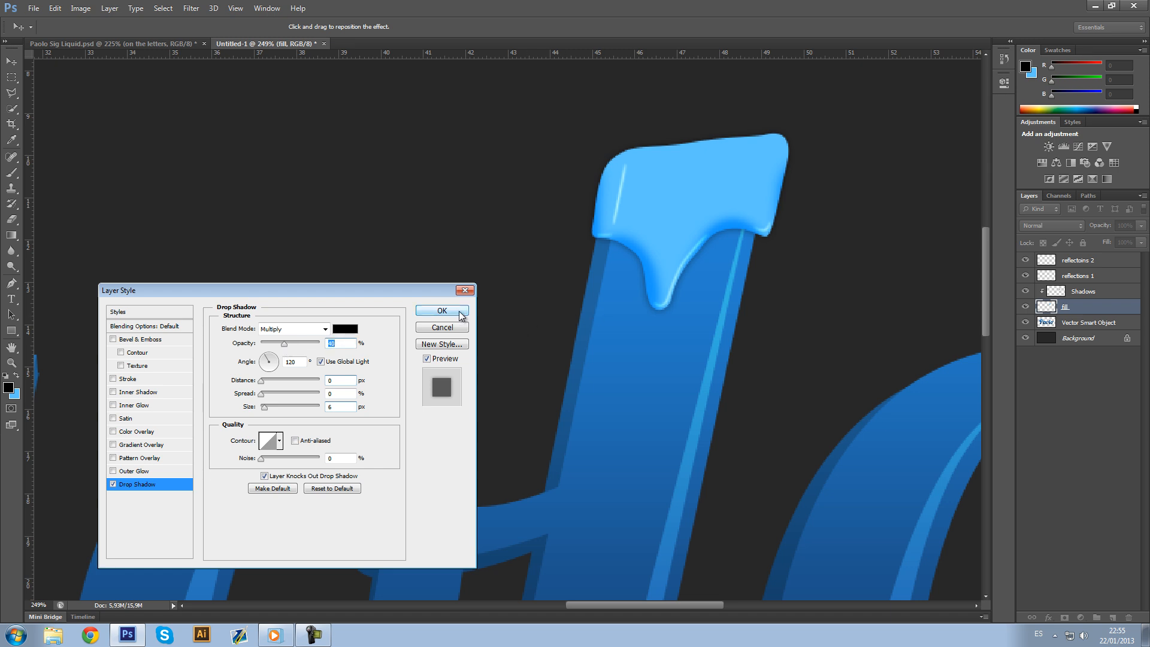
left_click_drag(289, 343, 284, 343)
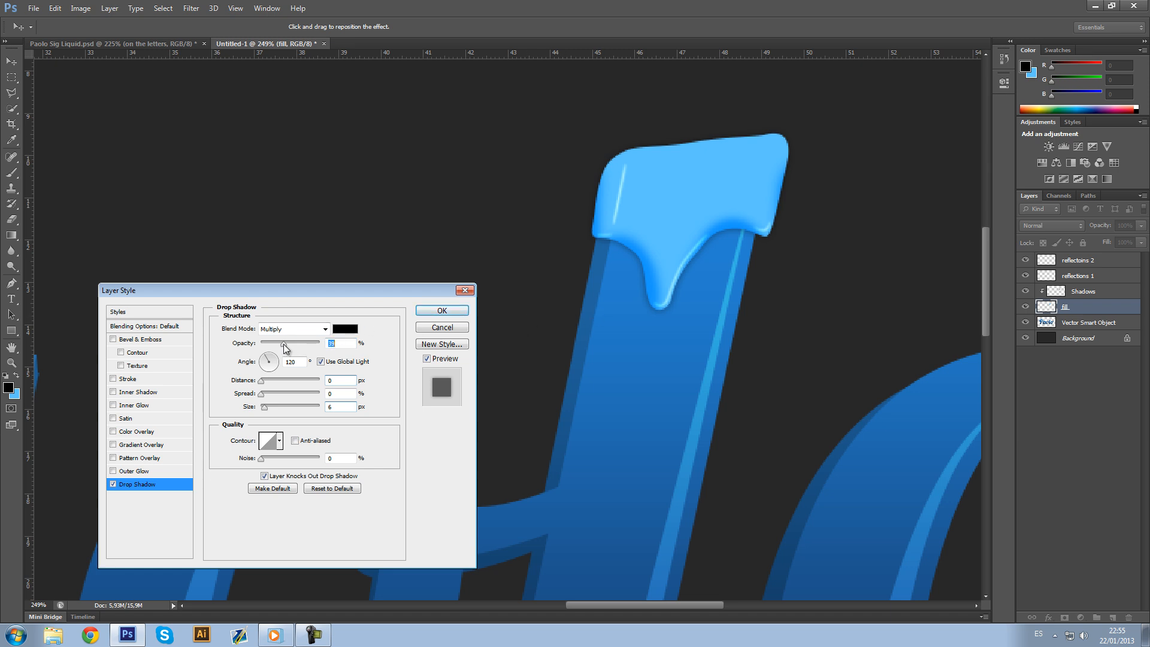
left_click(440, 310)
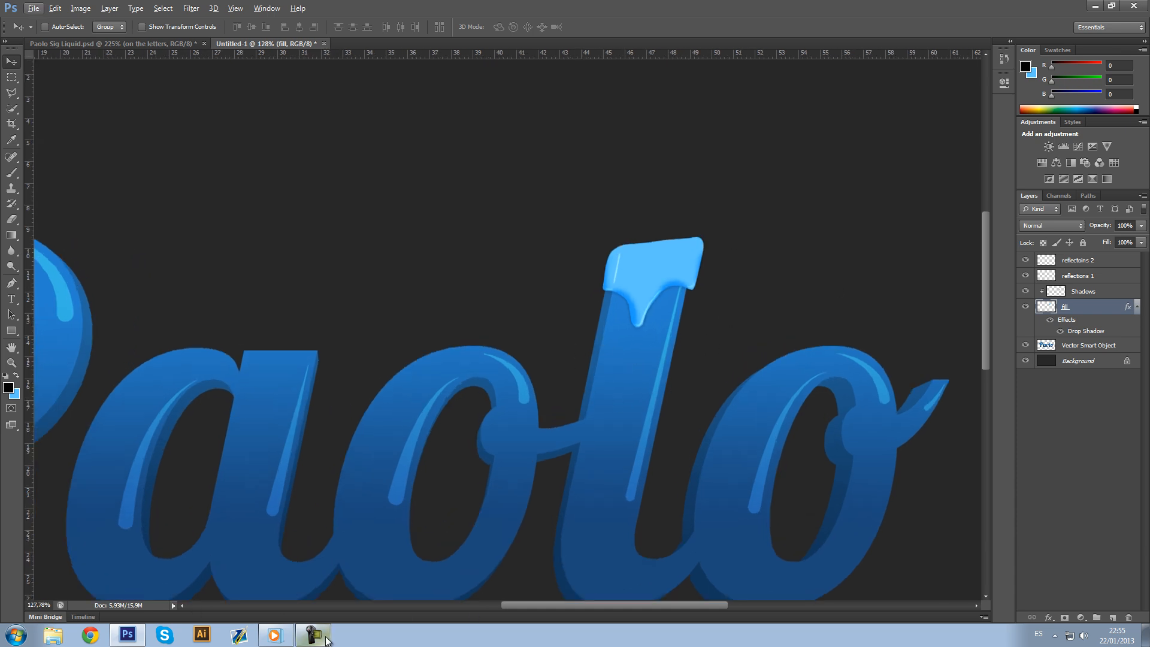
left_click(313, 634)
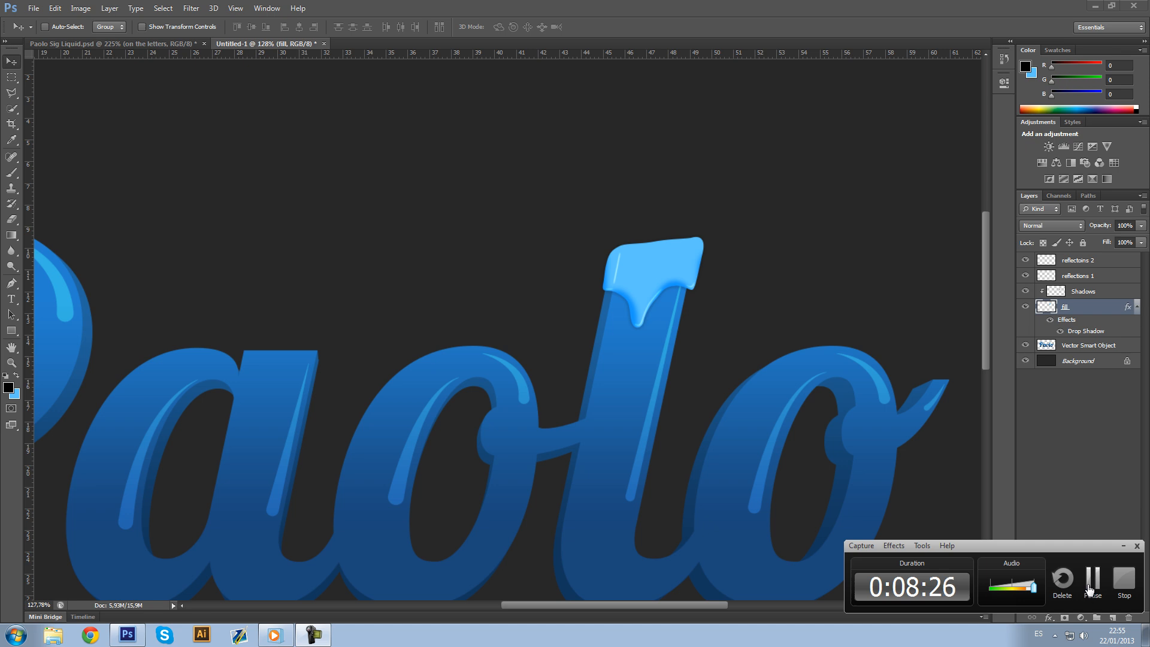